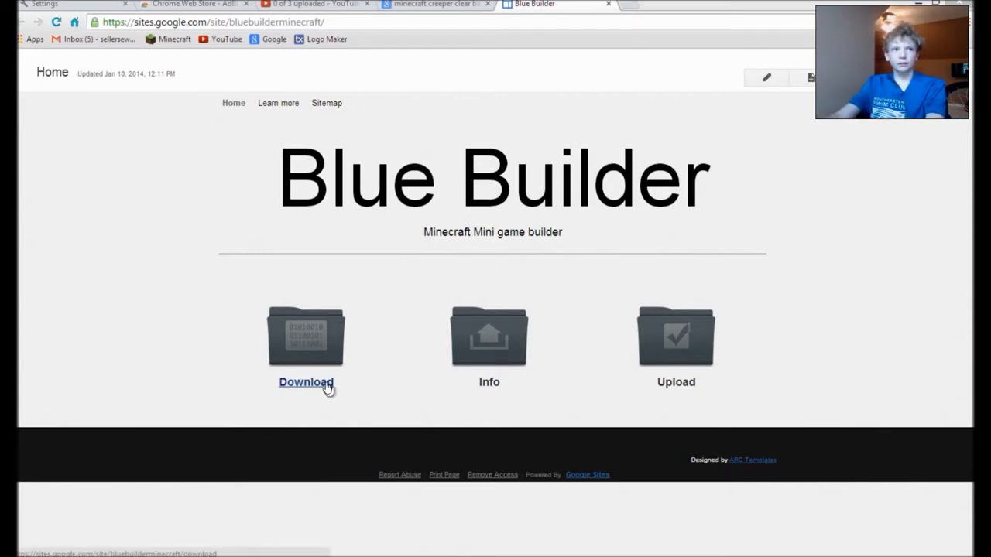
Step: Go to the Download page and start downloading Cyber loader shader.zip from its file list
click(305, 381)
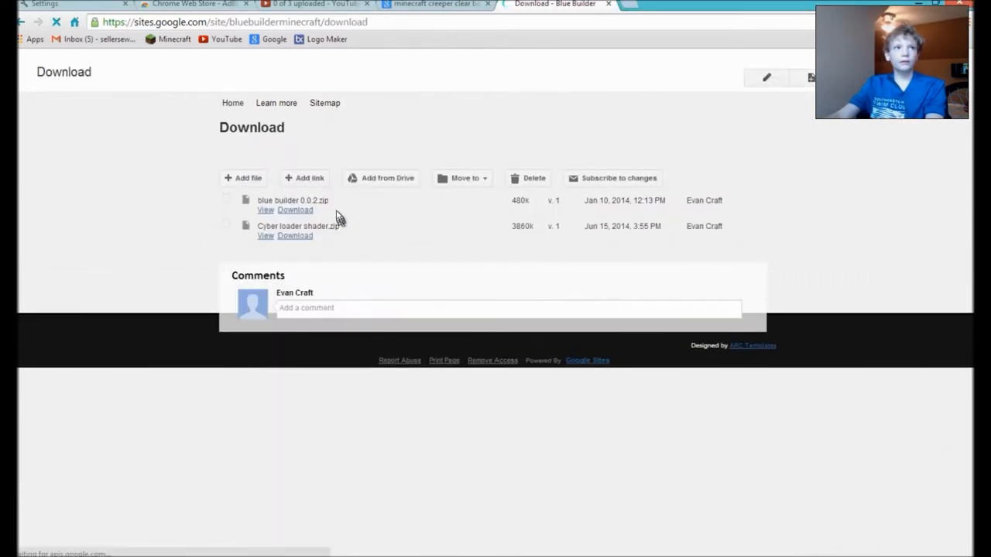
double_click(292, 200)
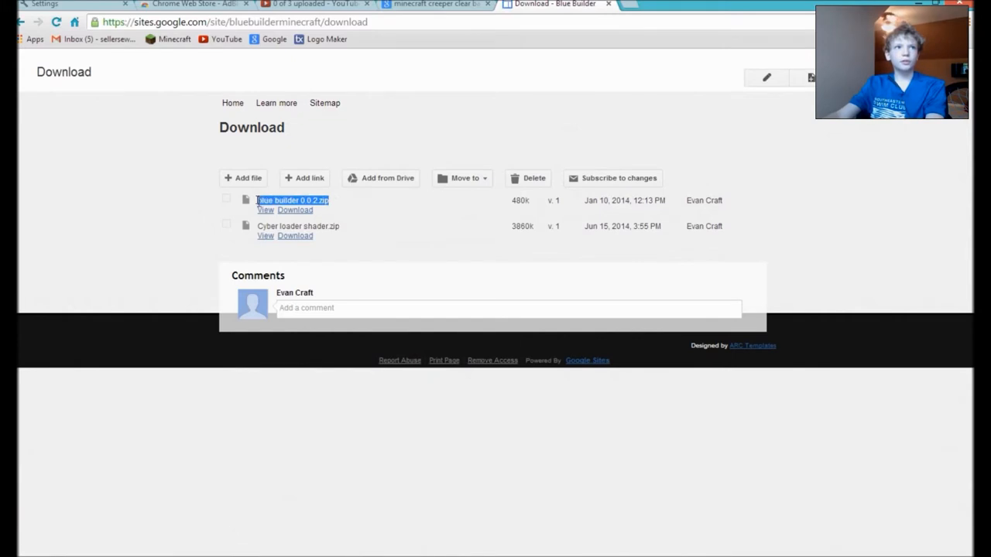
click(298, 226)
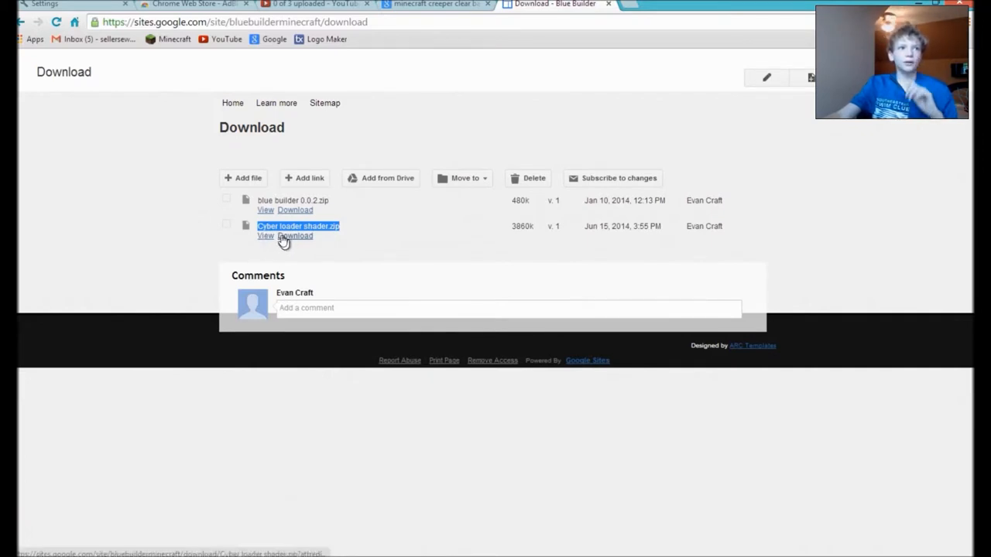
click(294, 236)
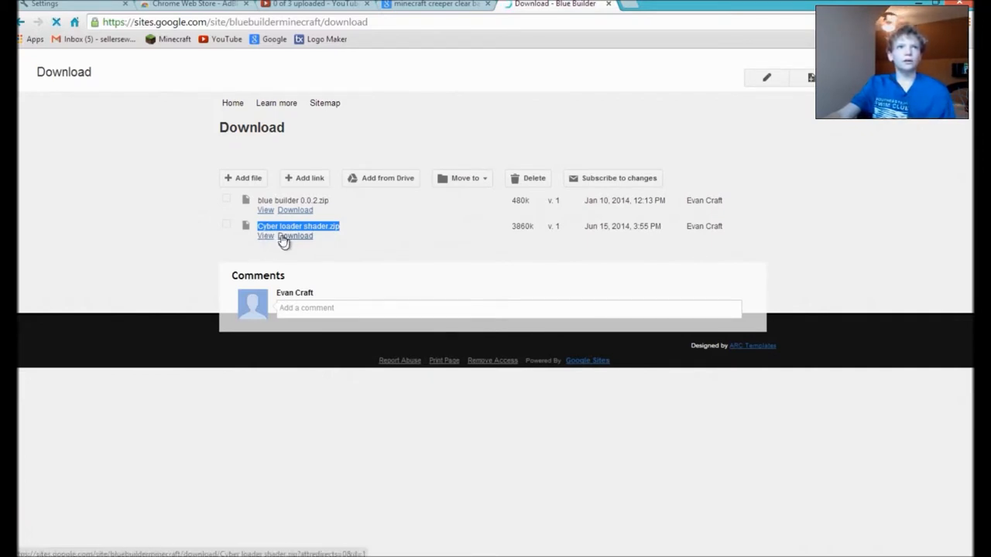
click(294, 235)
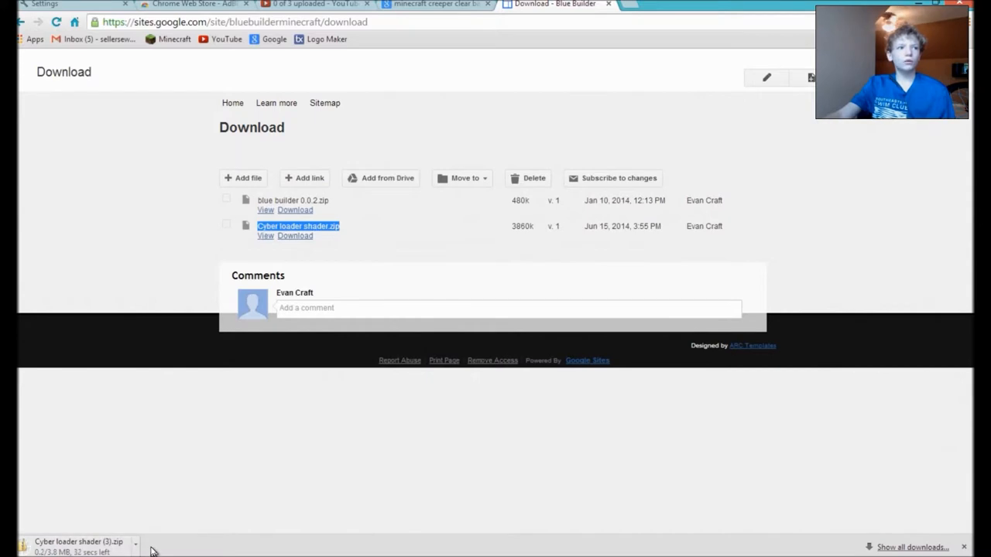
mouse_move(162, 550)
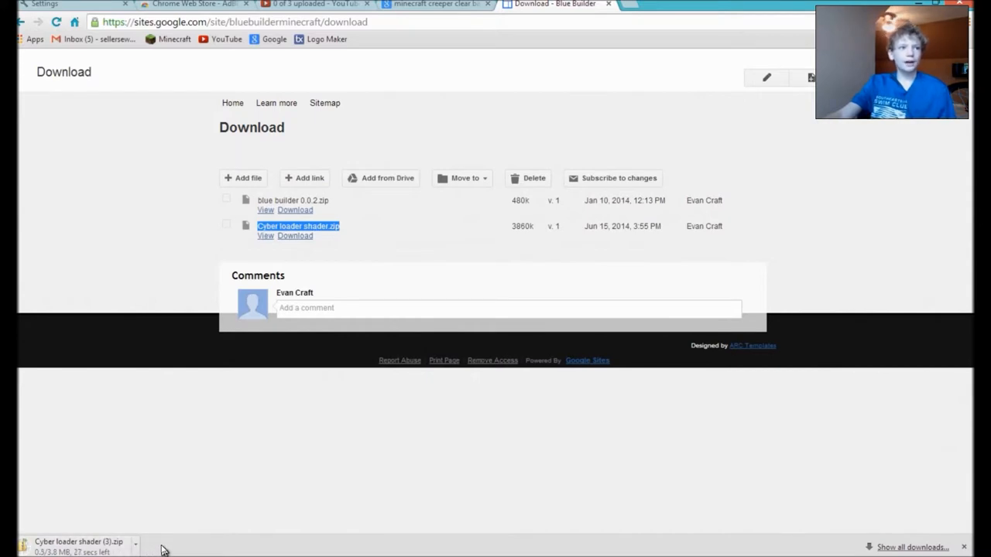
mouse_move(768, 9)
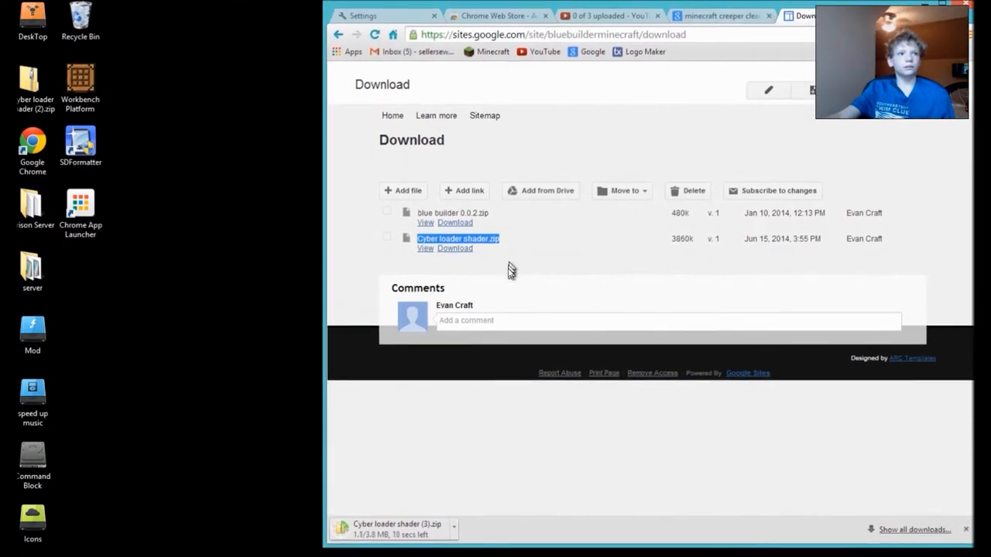
mouse_move(521, 304)
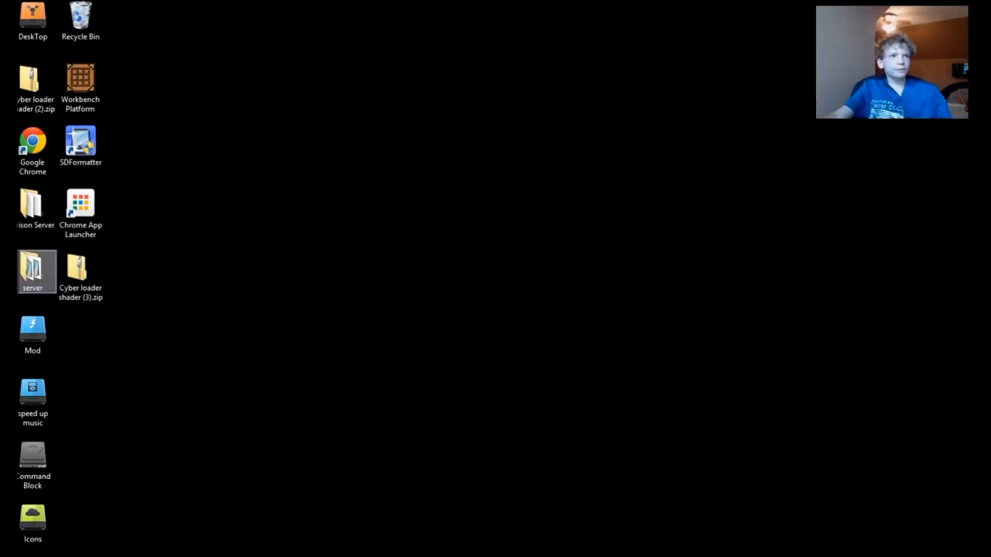
Step: Select the downloaded Cyber loader shader (3).zip icon on the desktop
click(81, 271)
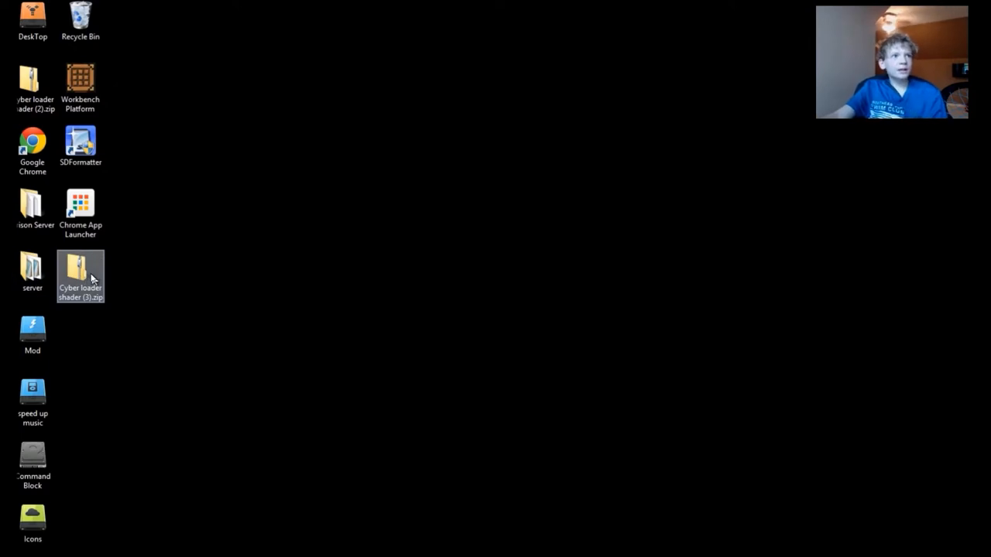
Step: Browse into the zip's downloads folder and select cyberloader.jar among mods and shader
double_click(80, 276)
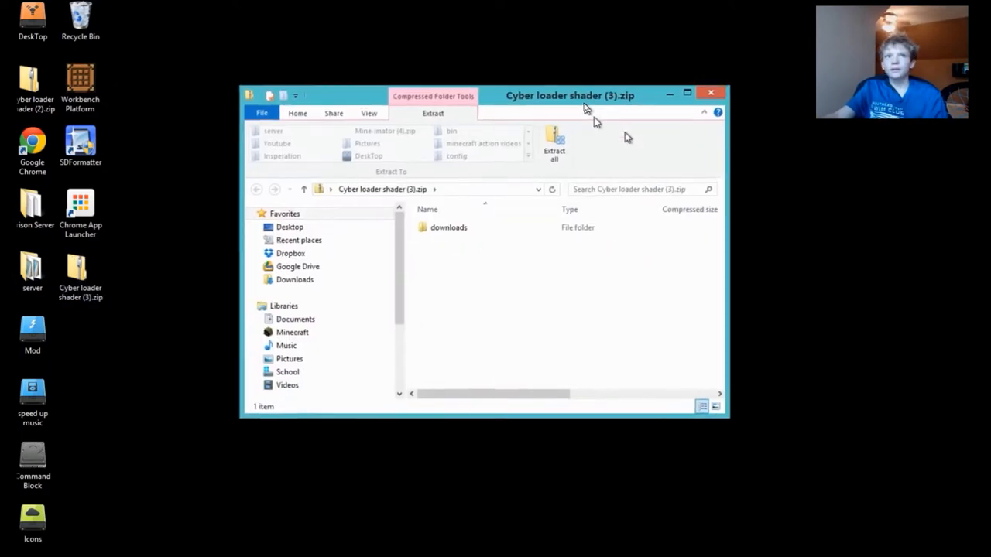
double_click(449, 226)
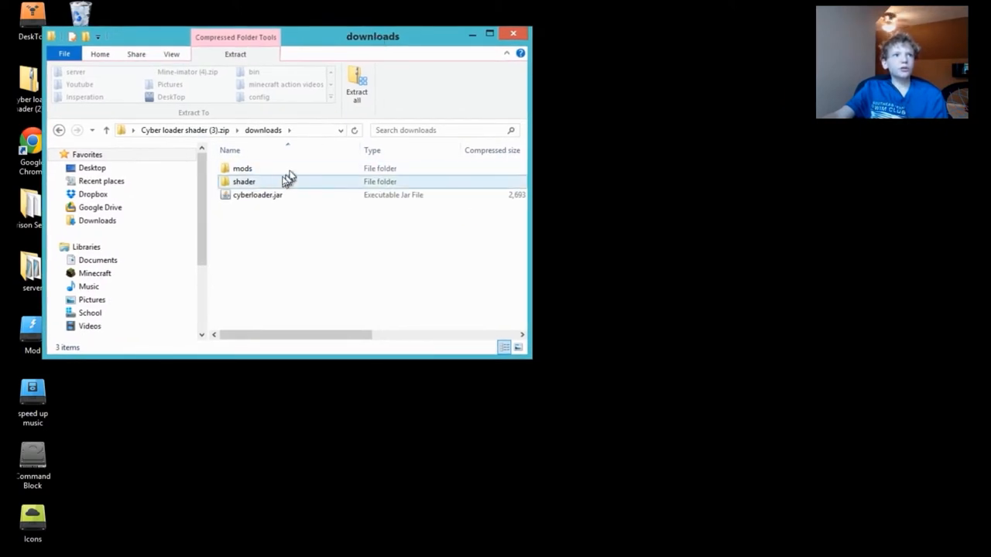
click(257, 195)
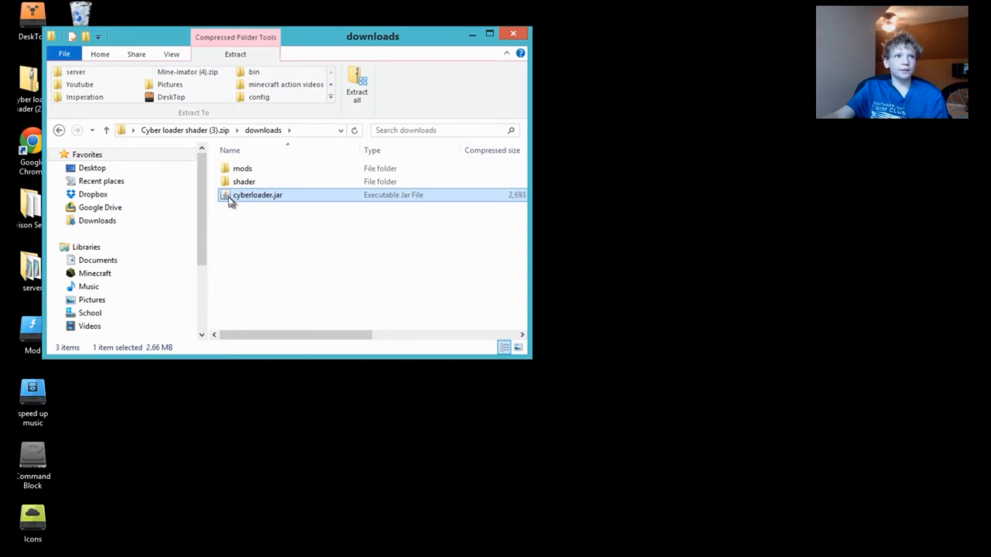
mouse_move(300, 203)
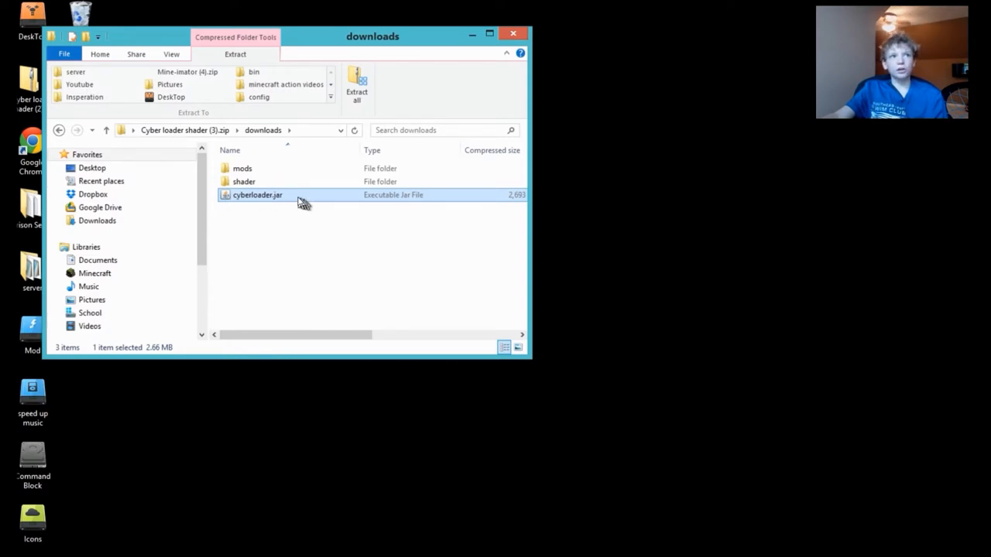
mouse_move(249, 203)
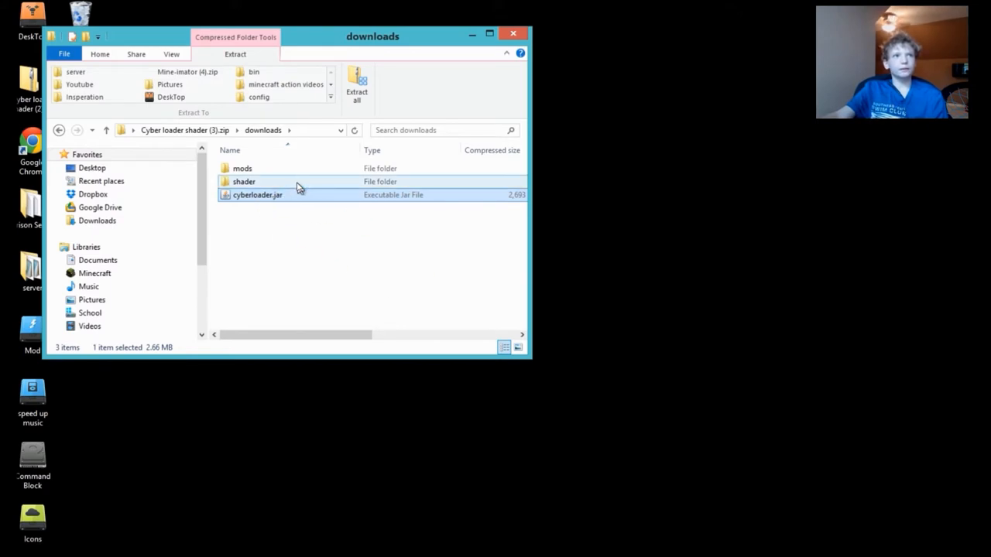
Step: Run cyberloader.jar and install the client to the default Minecraft path
double_click(257, 195)
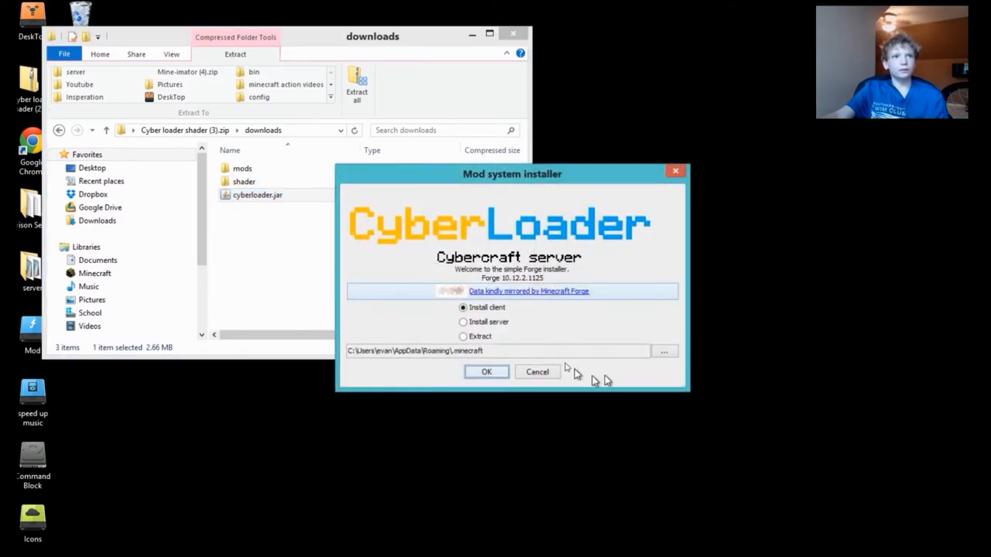
mouse_move(588, 247)
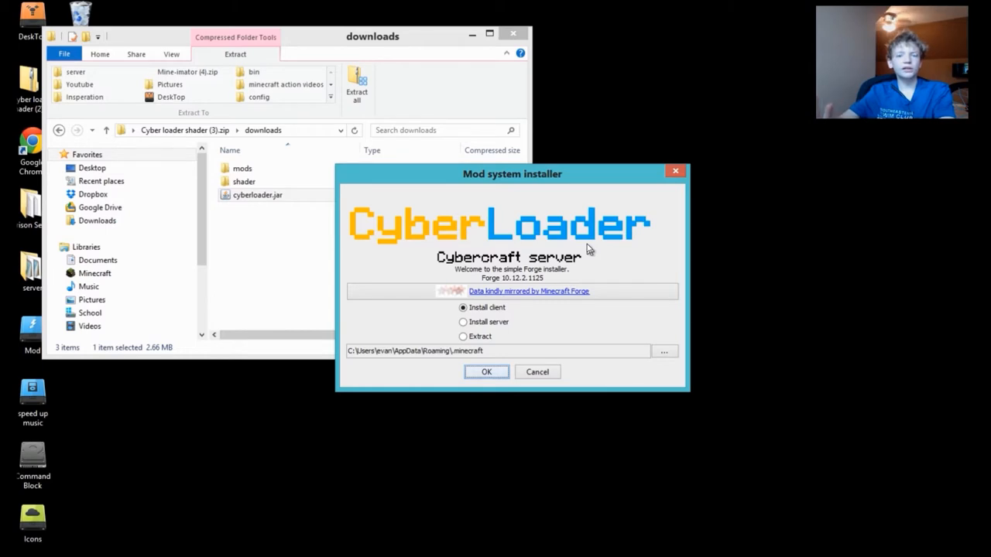
mouse_move(549, 452)
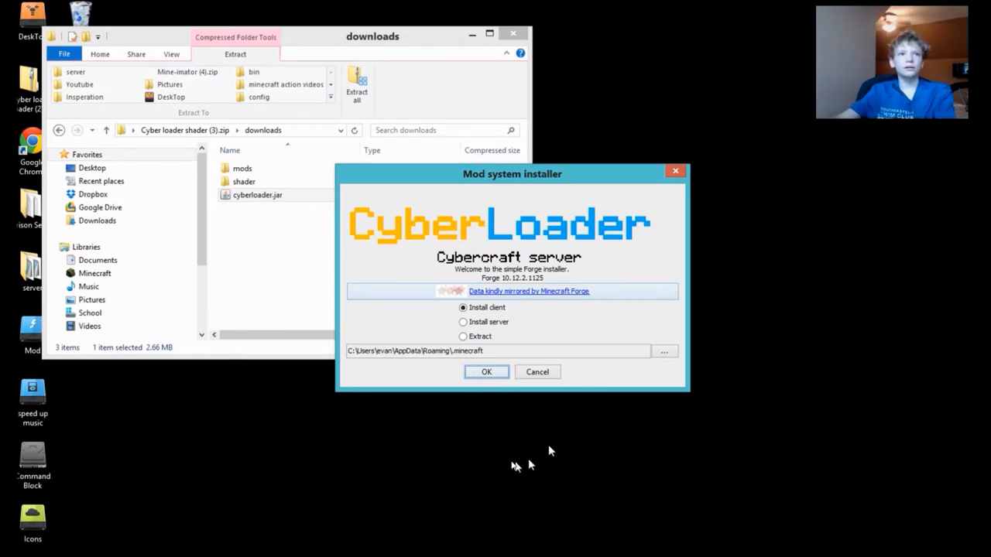
click(486, 372)
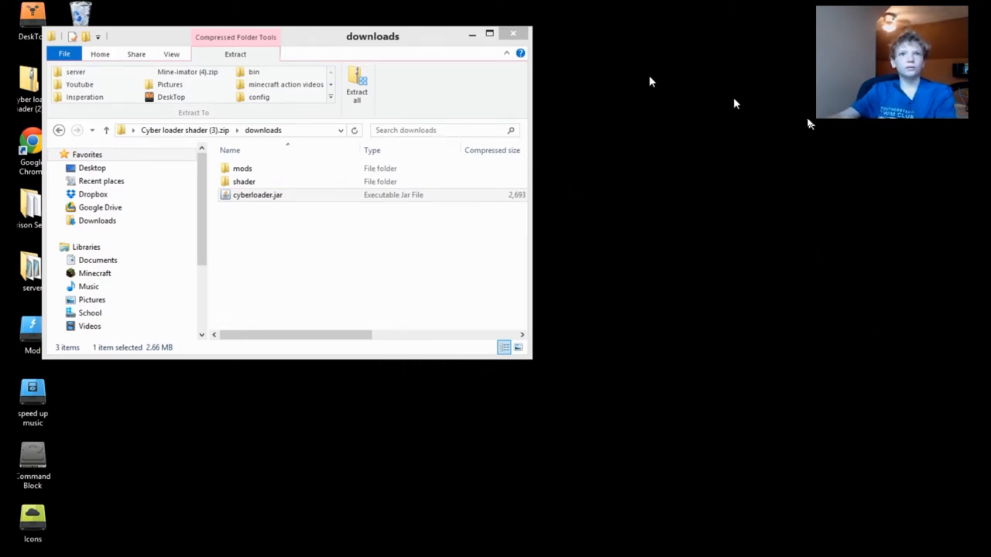
Step: Launch the Minecraft Launcher and set the profile's version to release 1.7.2-Forge
double_click(257, 195)
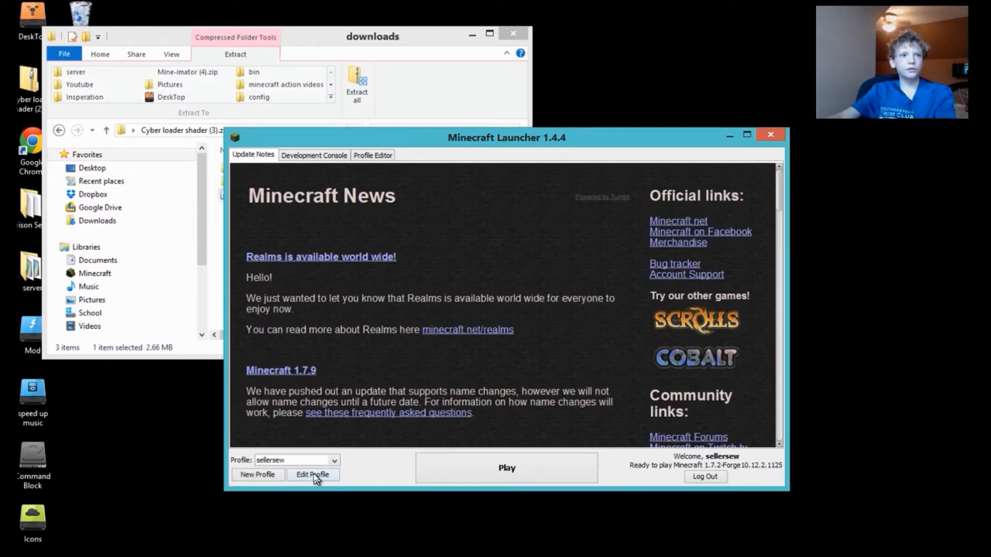
click(313, 474)
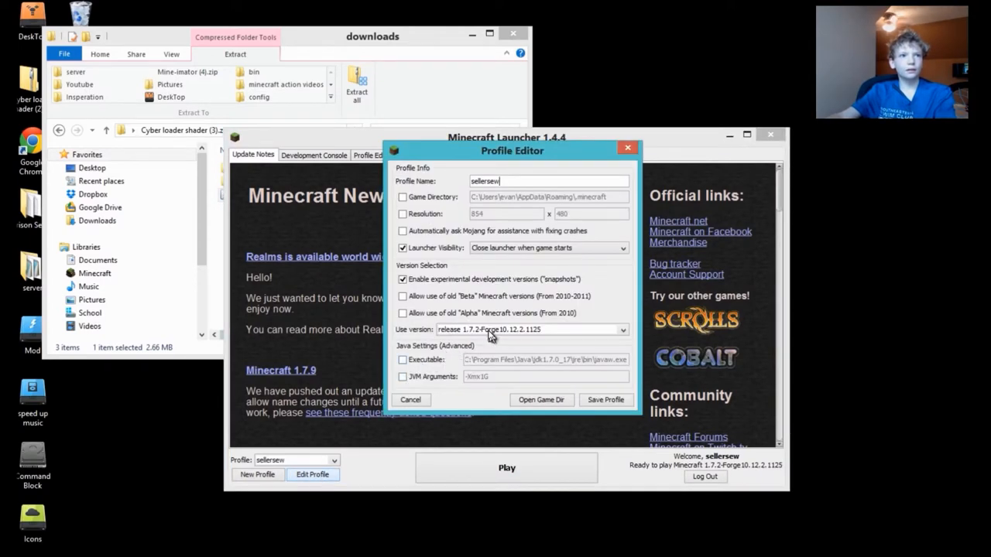
click(532, 328)
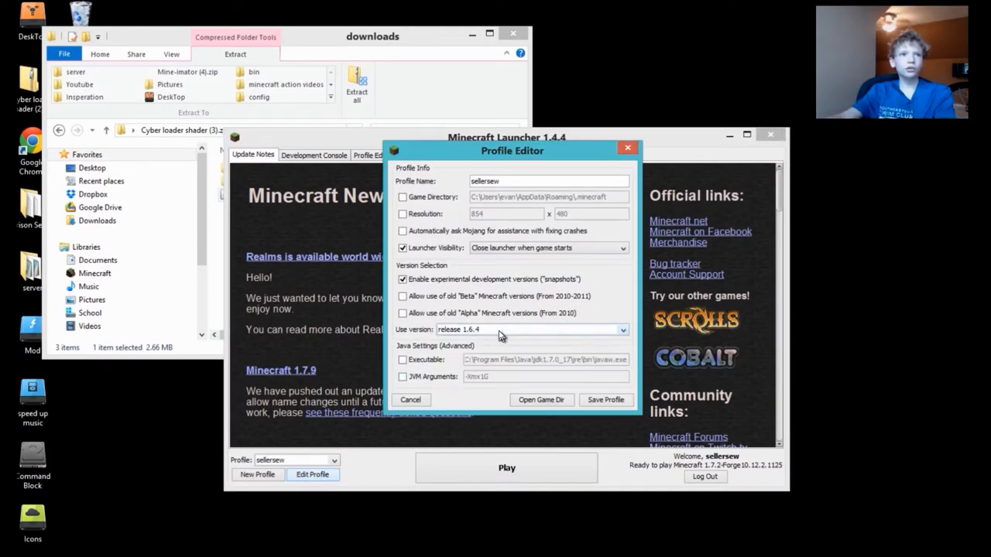
click(622, 329)
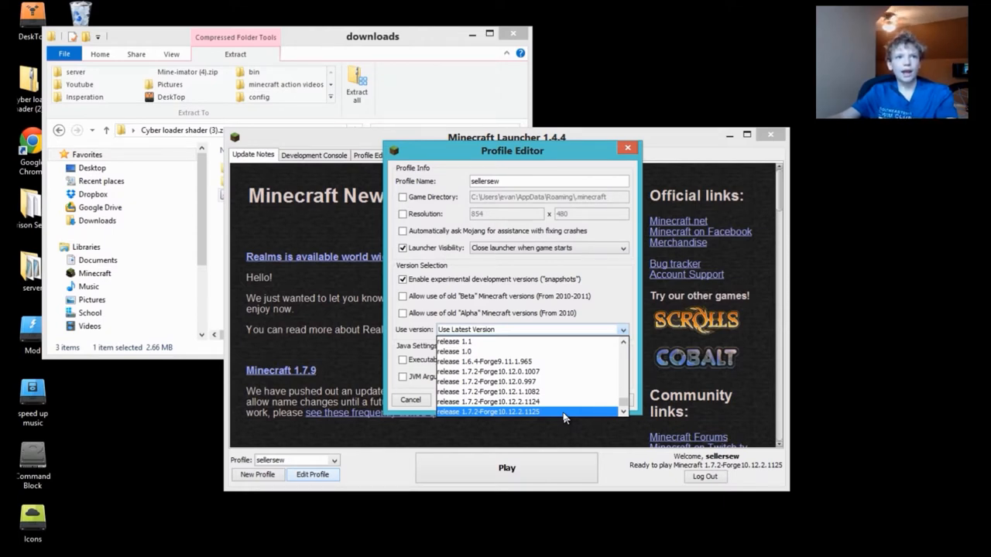
click(488, 412)
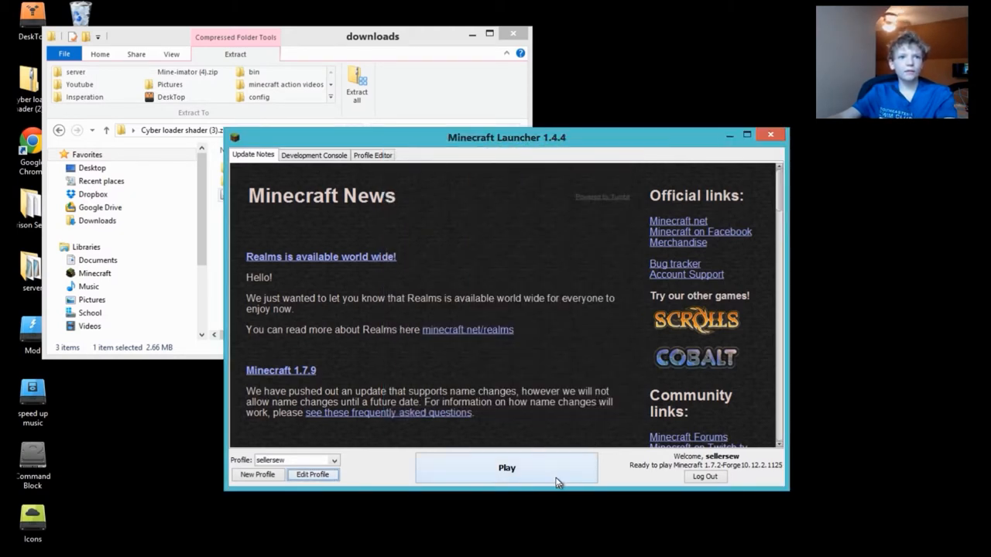
Step: Start Minecraft 1.7.2 Forge, check the mod list shows only the core Forge mods, then leave it
click(507, 468)
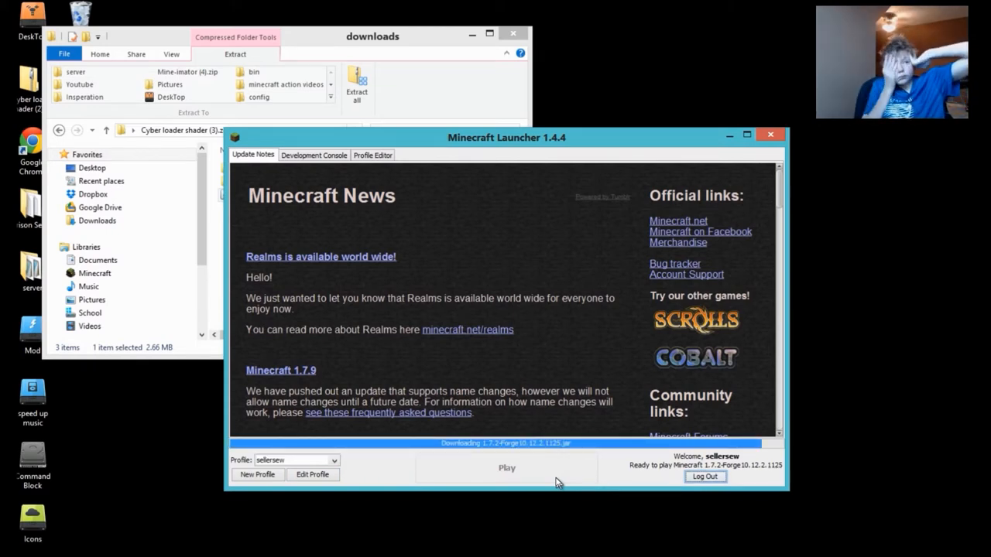
click(372, 37)
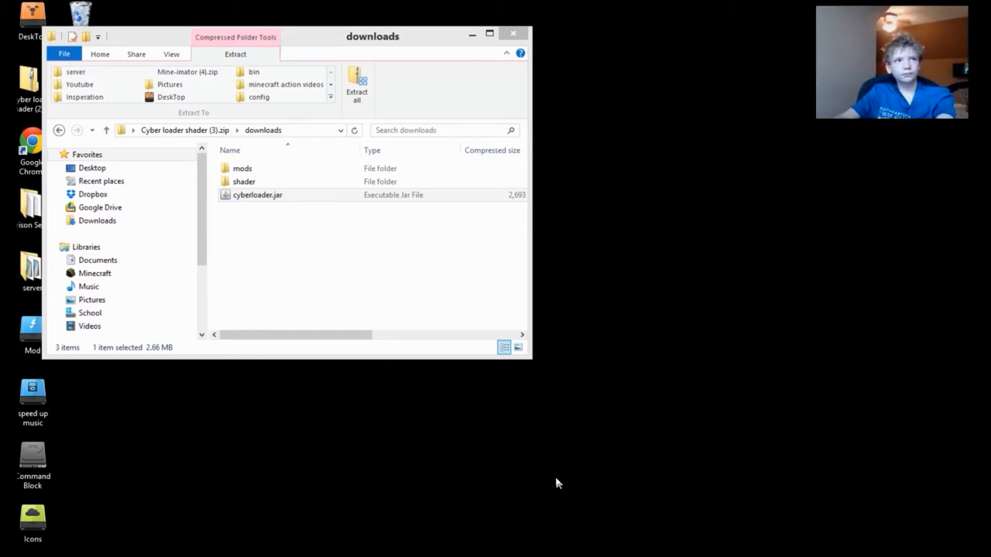
double_click(257, 195)
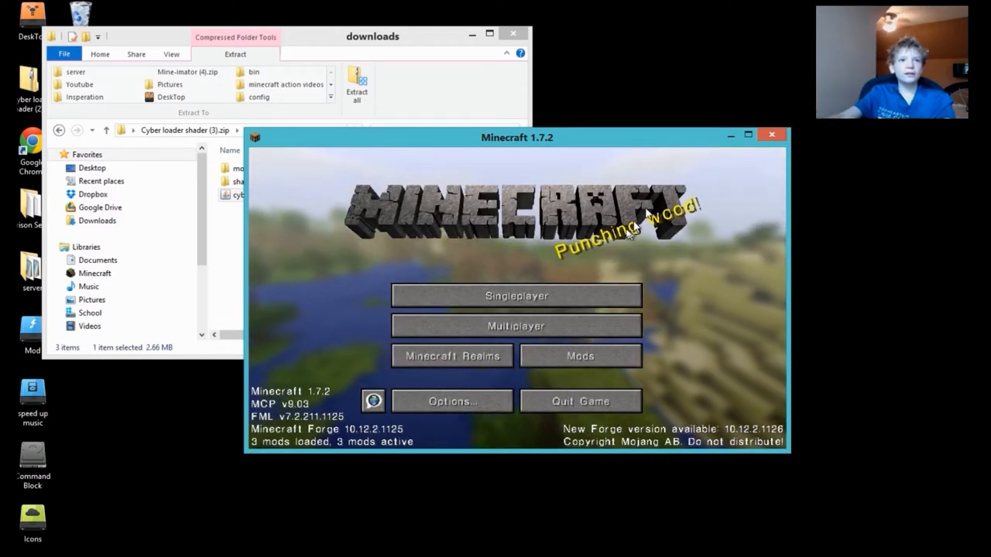
click(580, 355)
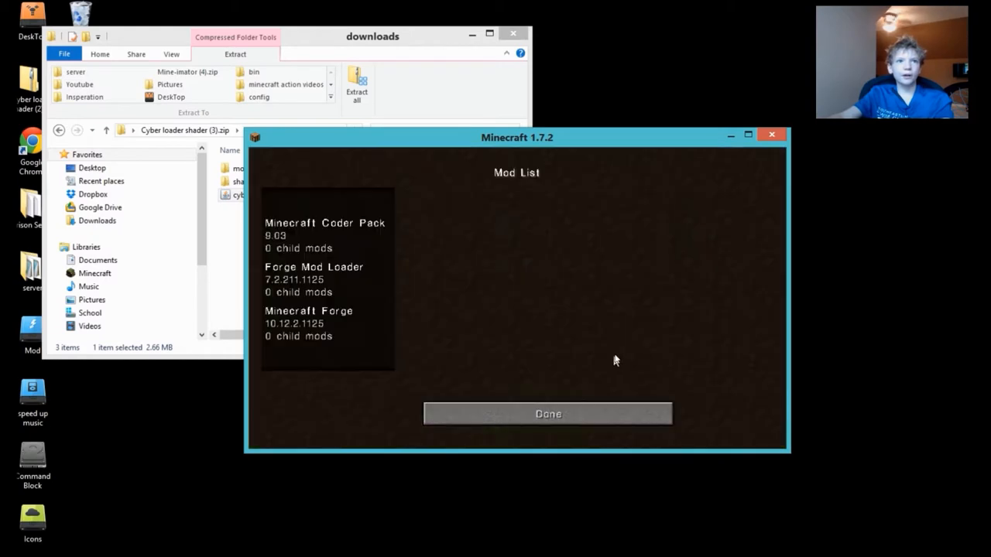
click(548, 413)
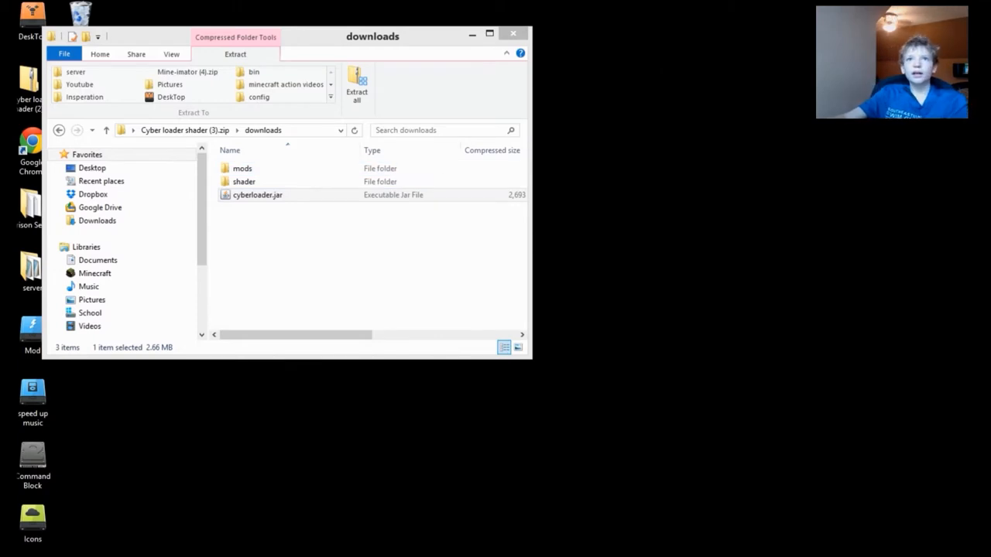
Step: Reopen the launcher and choose release 1.7.2-Forge10.12.2.1125 in the profile's version list
double_click(257, 196)
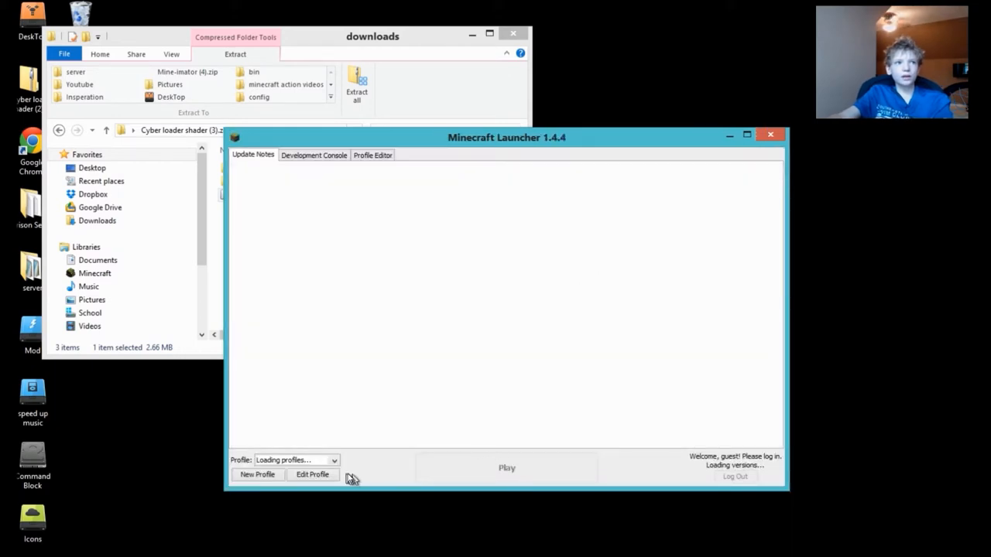
click(313, 474)
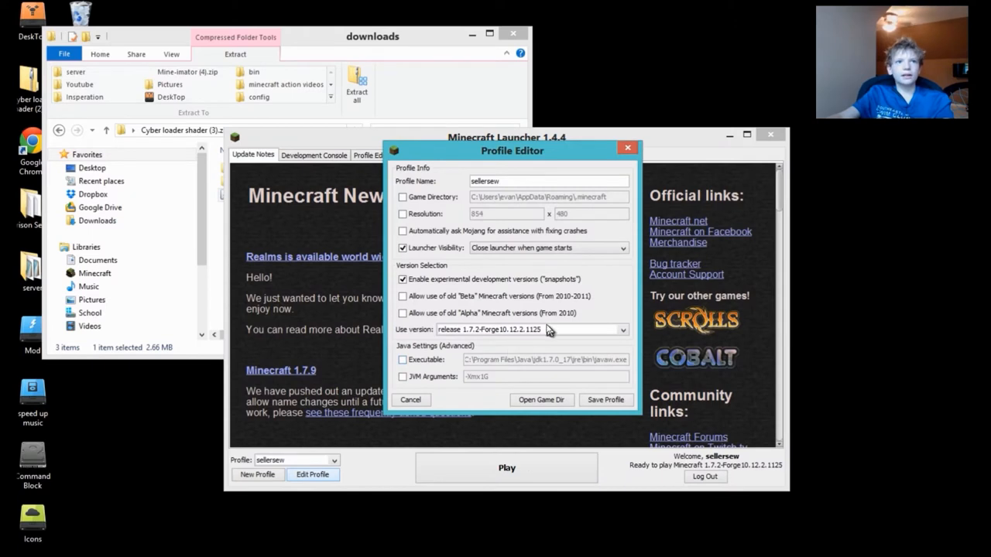
click(623, 328)
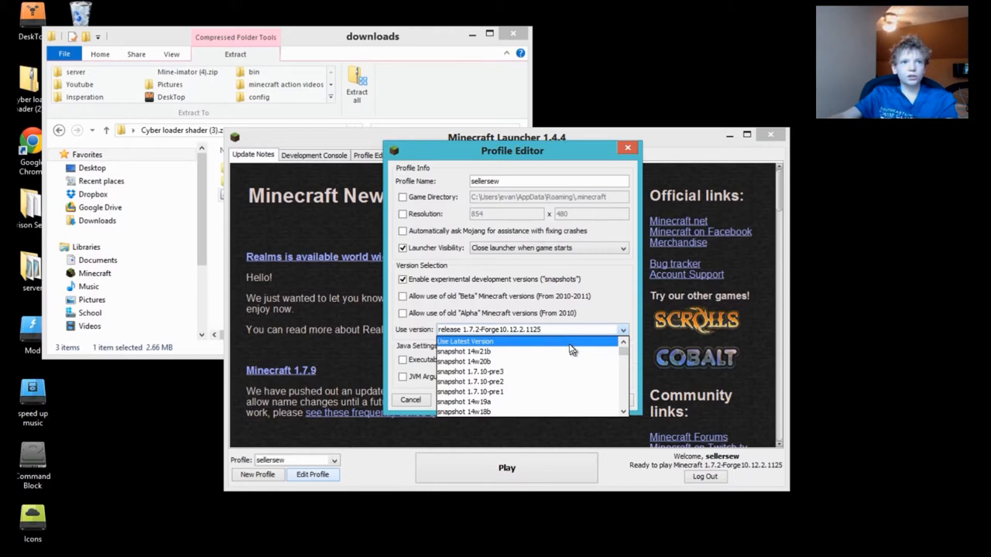
click(464, 342)
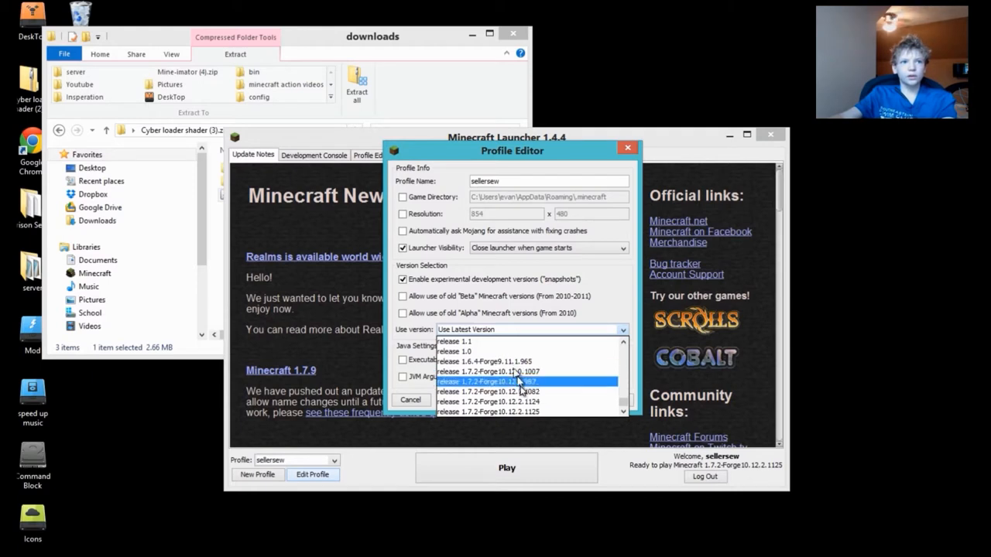
click(502, 381)
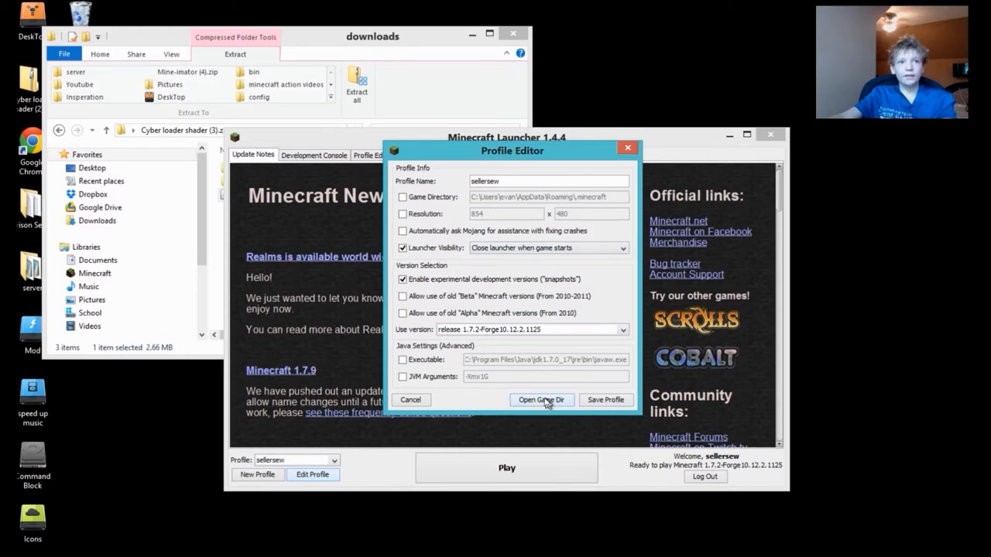
Step: Open the .minecraft game directory from the profile editor and browse a subfolder
click(542, 400)
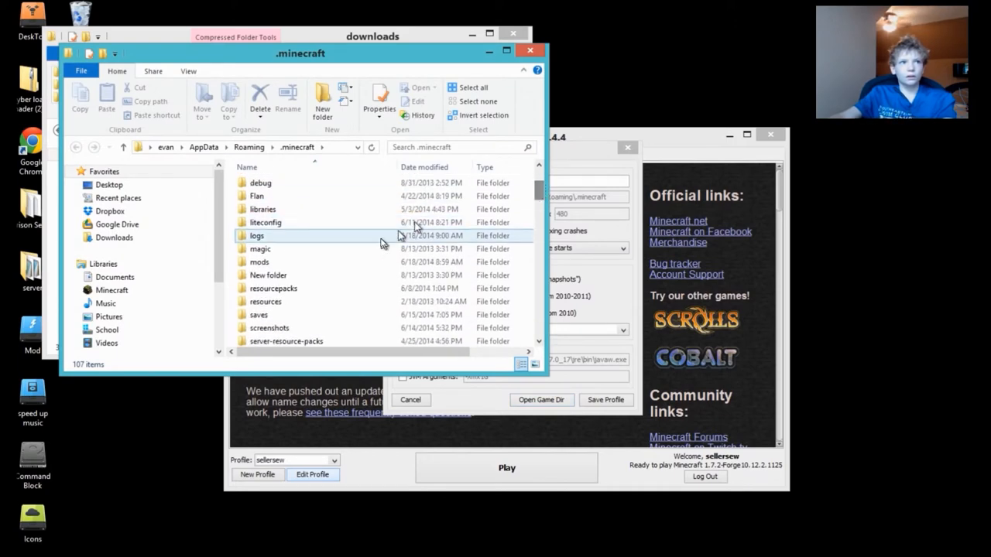
double_click(259, 262)
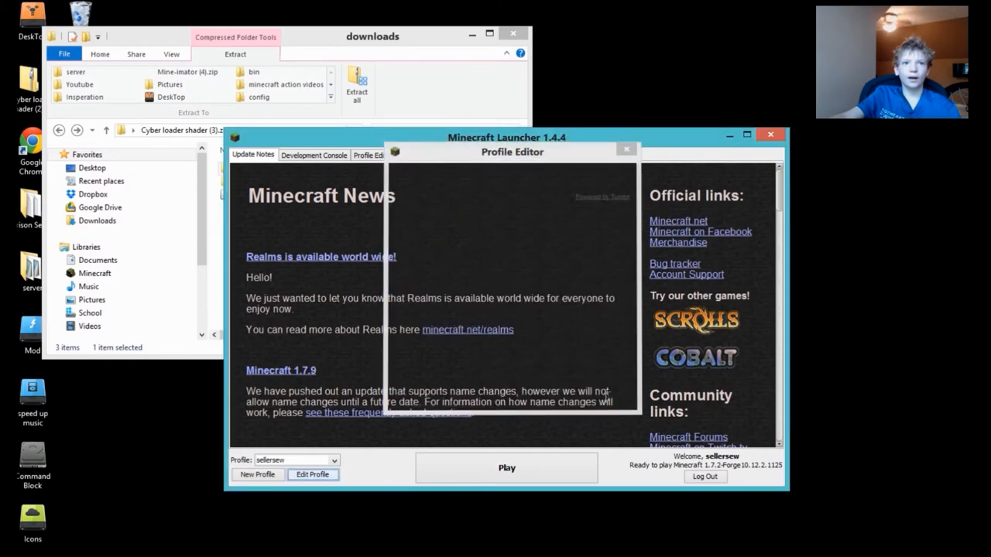
Step: Start the game with the Forge profile and return to the zip's downloads folder in Explorer
click(625, 148)
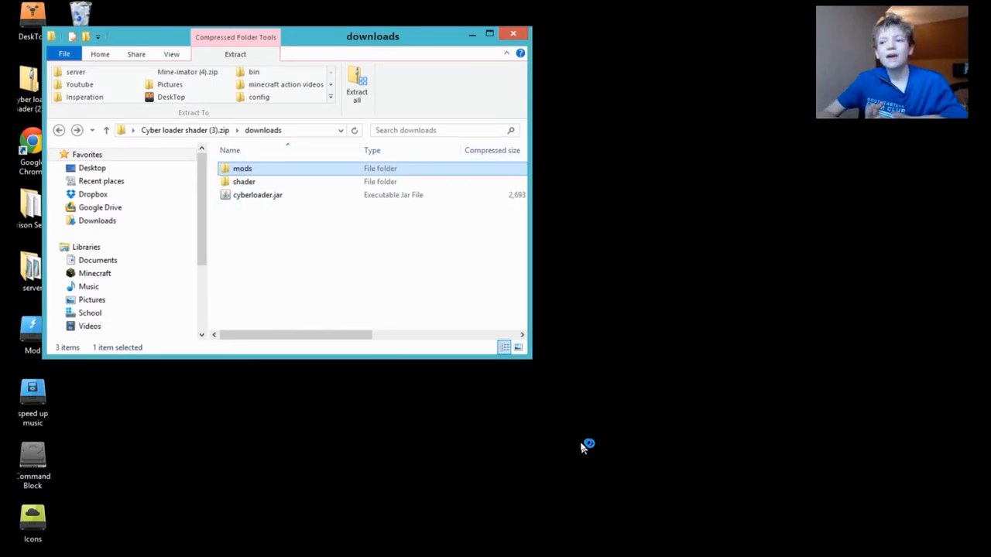
double_click(257, 195)
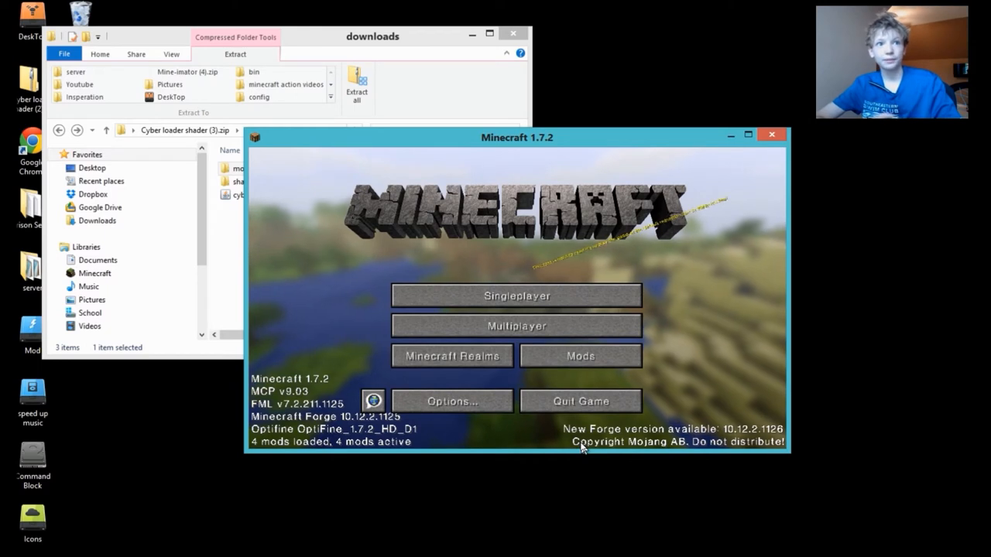
mouse_move(518, 325)
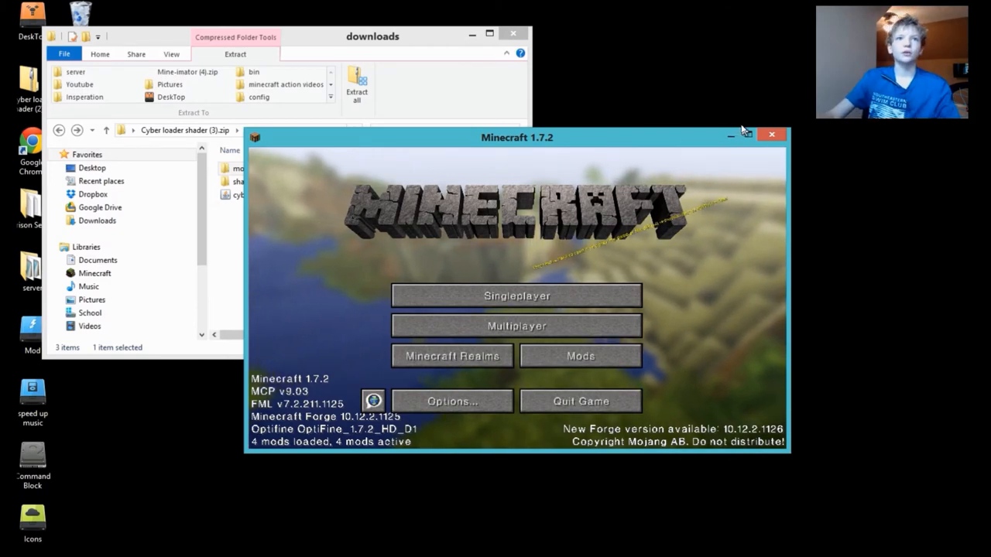
Step: Maximize the game window and go to the Singleplayer world list
click(746, 133)
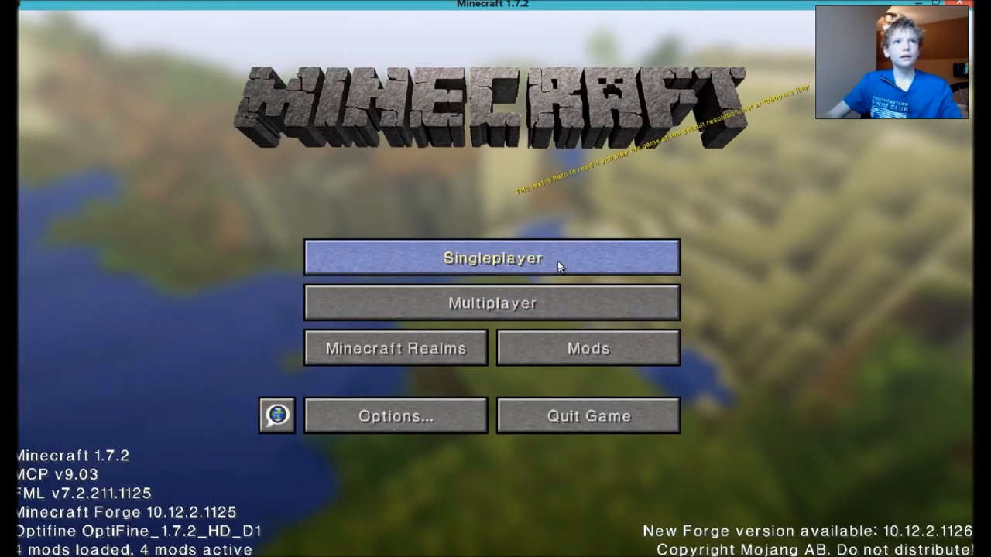
click(492, 257)
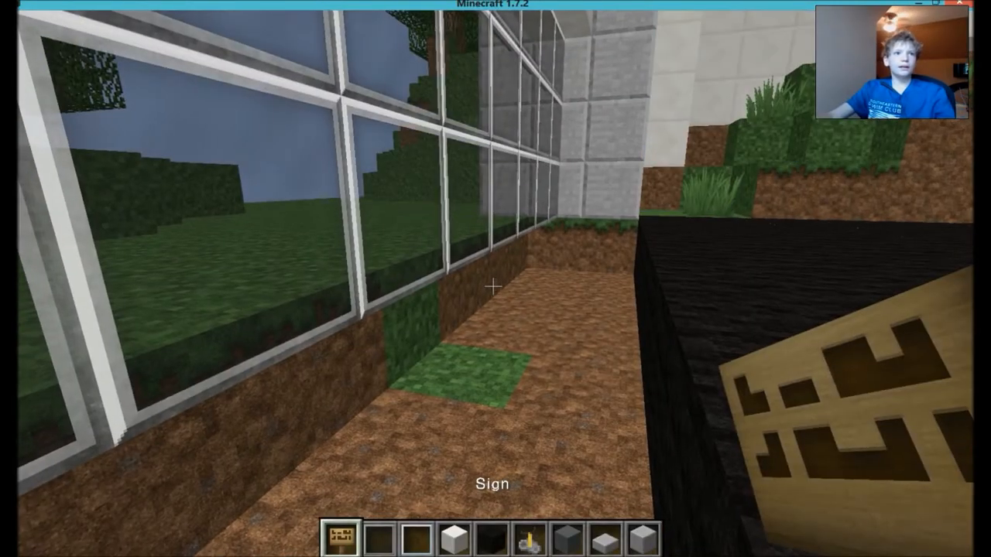
mouse_move(496, 279)
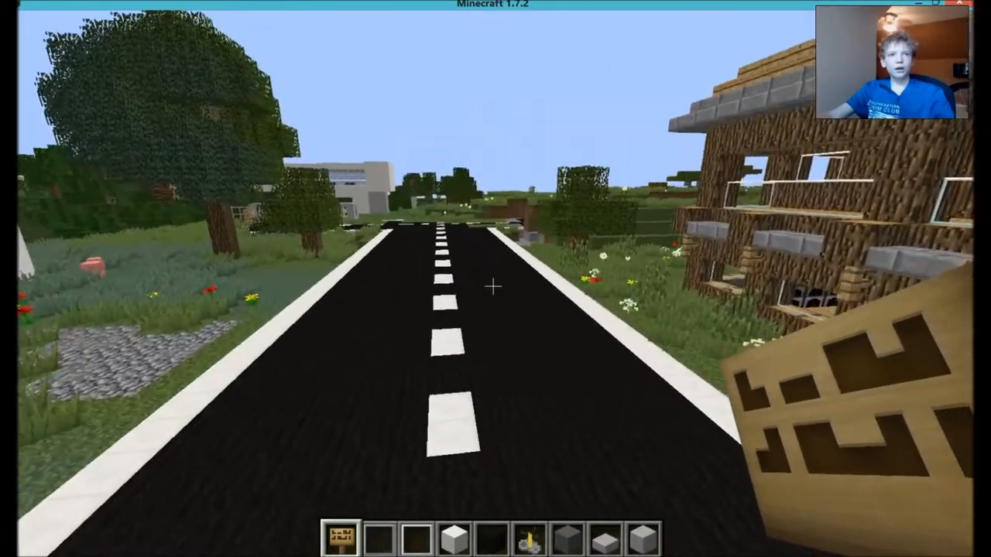
Step: Pause the game, go to the Shaders settings and reveal the shaderpacks folder for copying packs in
key(Escape)
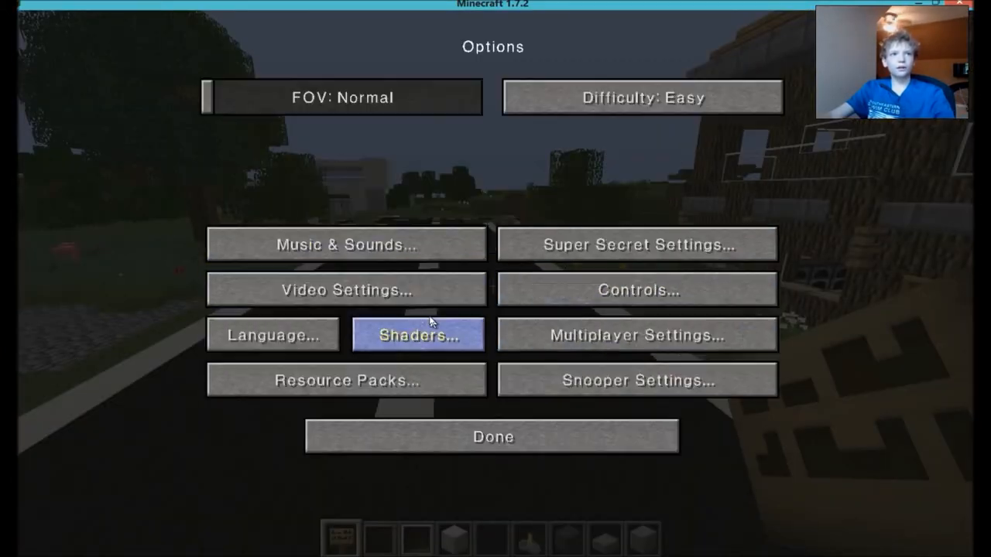
click(418, 334)
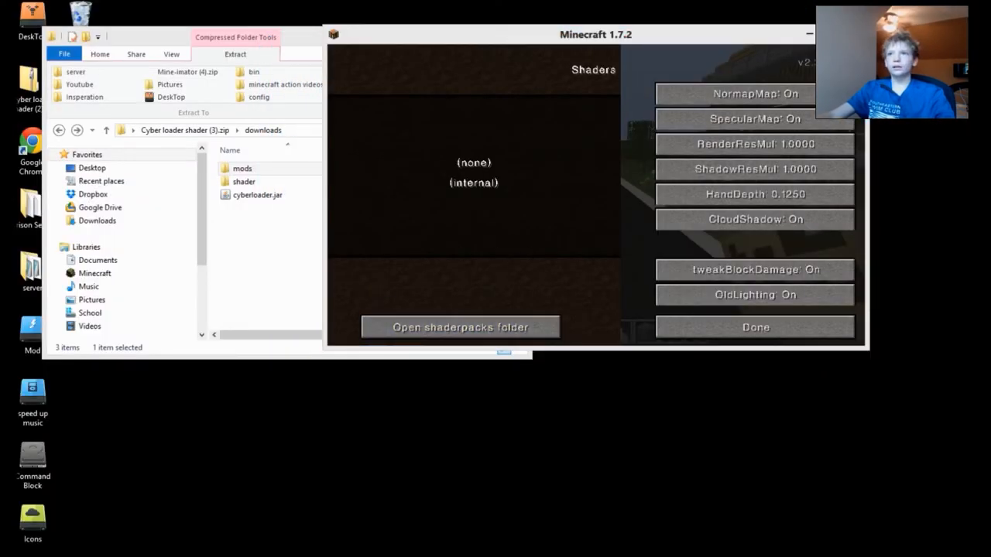
click(460, 327)
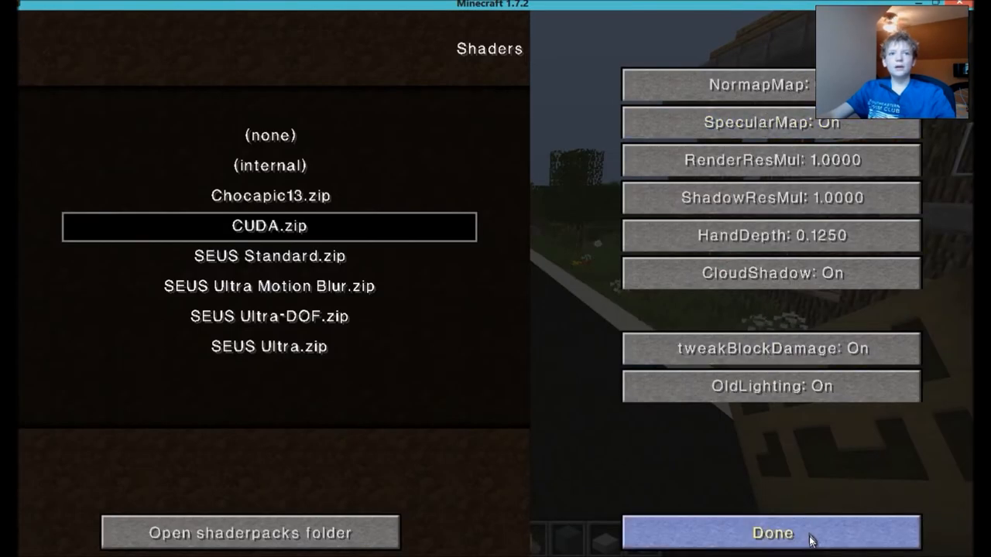
Step: Leave the shader settings and rebind the Zoom key to Z under Miscellaneous in Controls
click(771, 533)
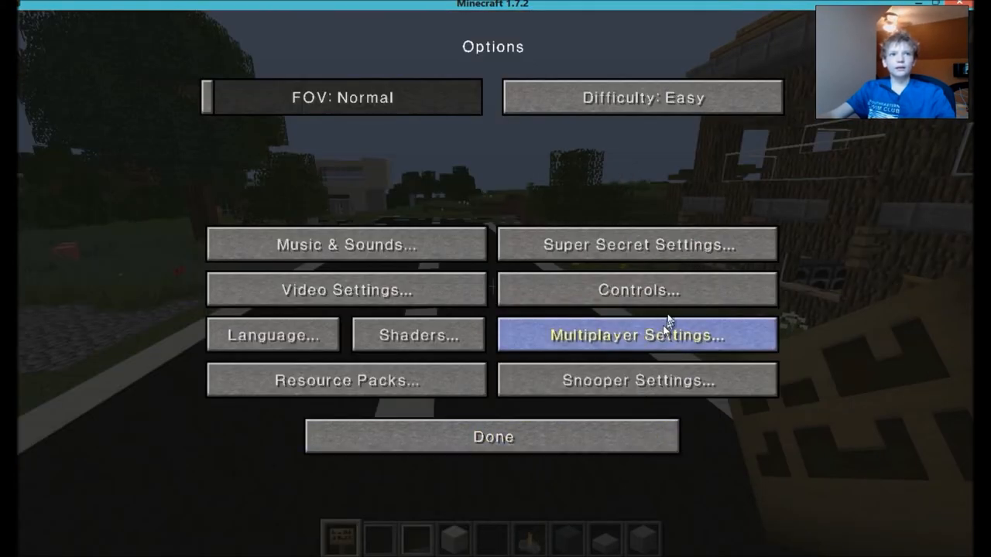
click(638, 290)
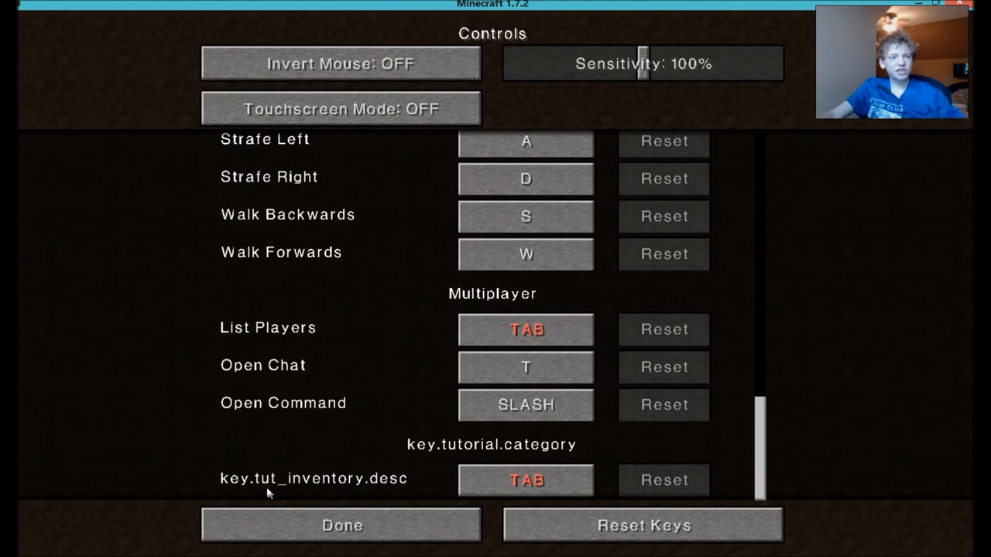
click(526, 480)
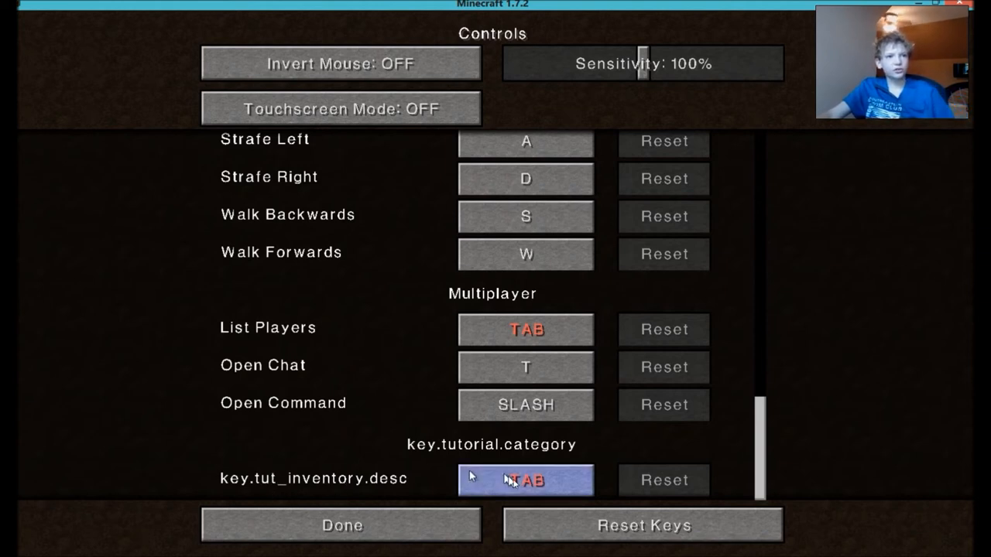
click(526, 480)
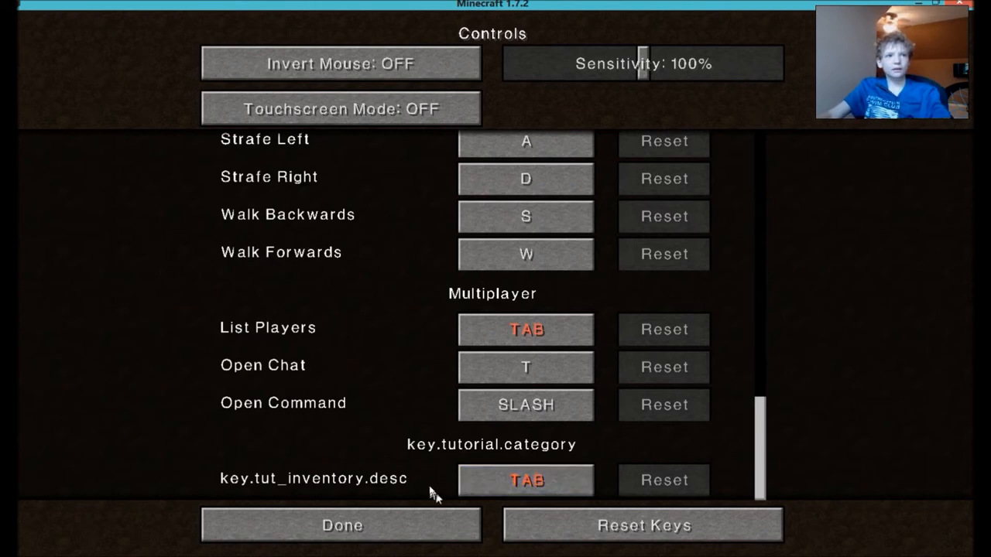
mouse_move(753, 459)
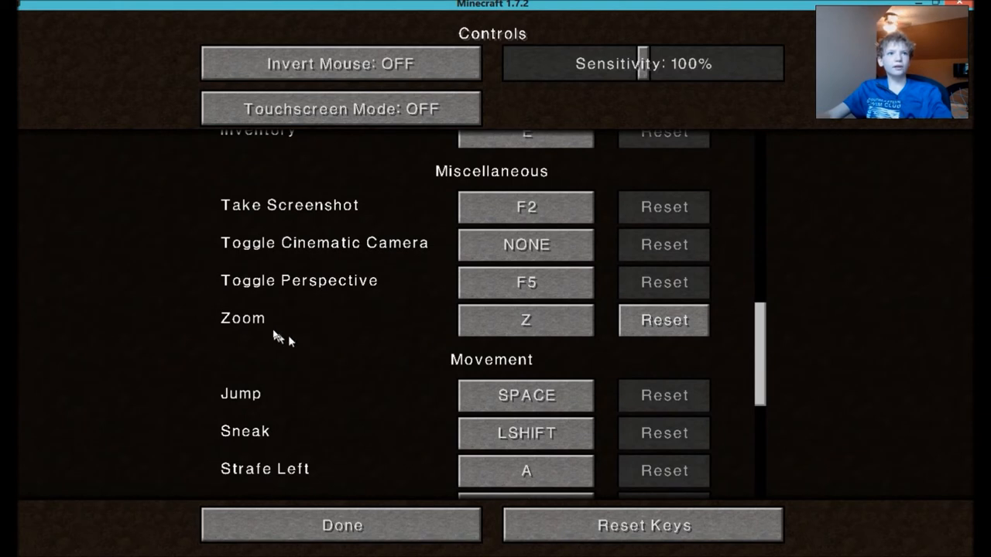
click(525, 319)
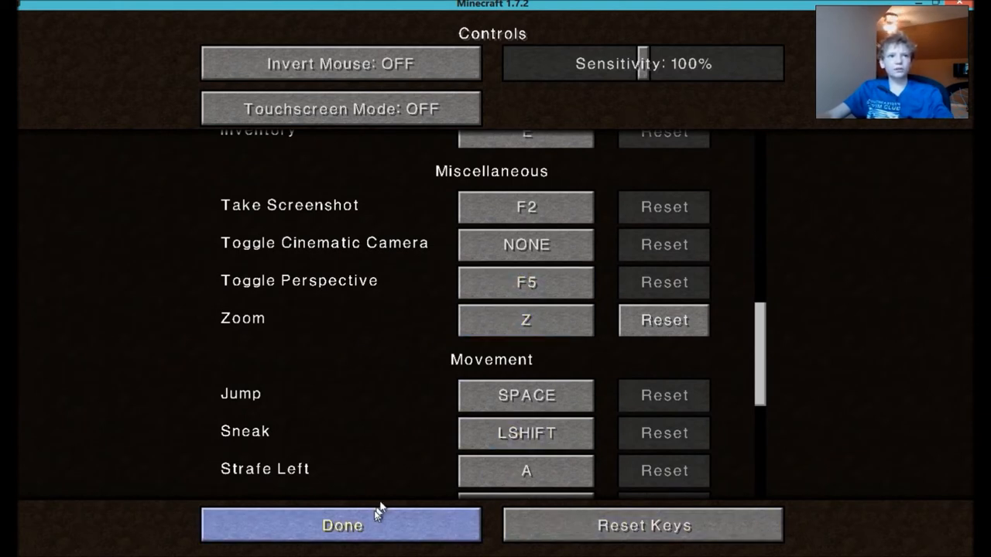
Step: Finish the key settings, choose CUDA.zip as the shader pack and resume the world with shaders rendering
click(341, 525)
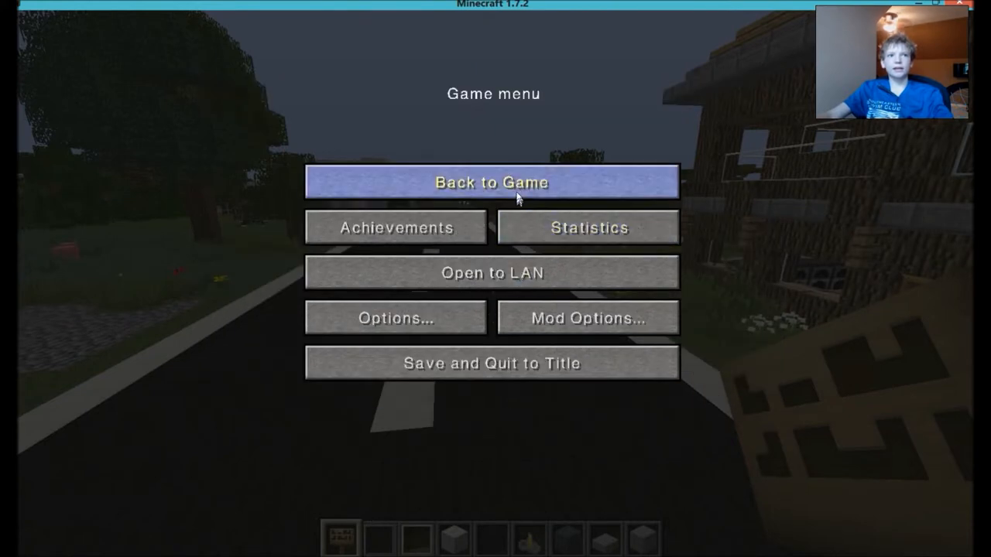
click(492, 181)
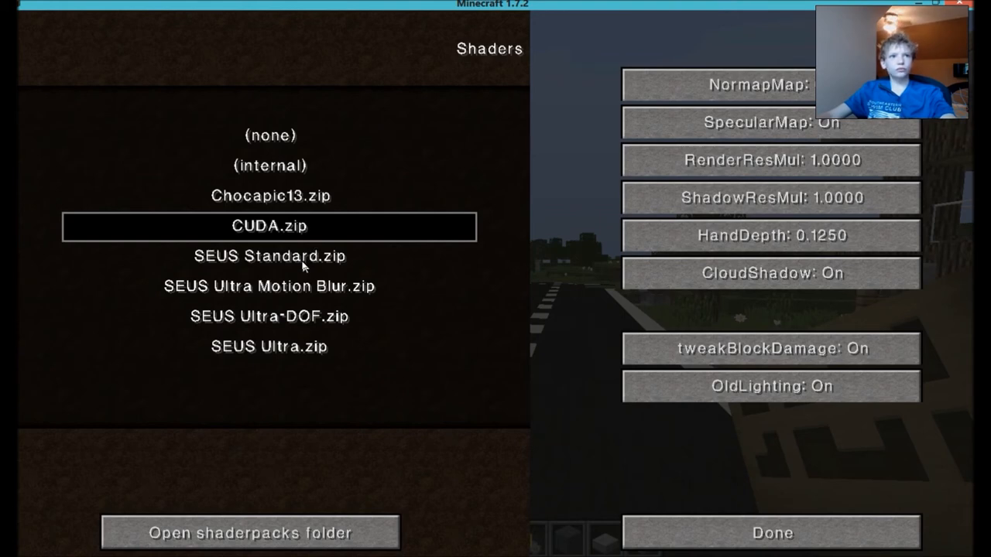
mouse_move(734, 520)
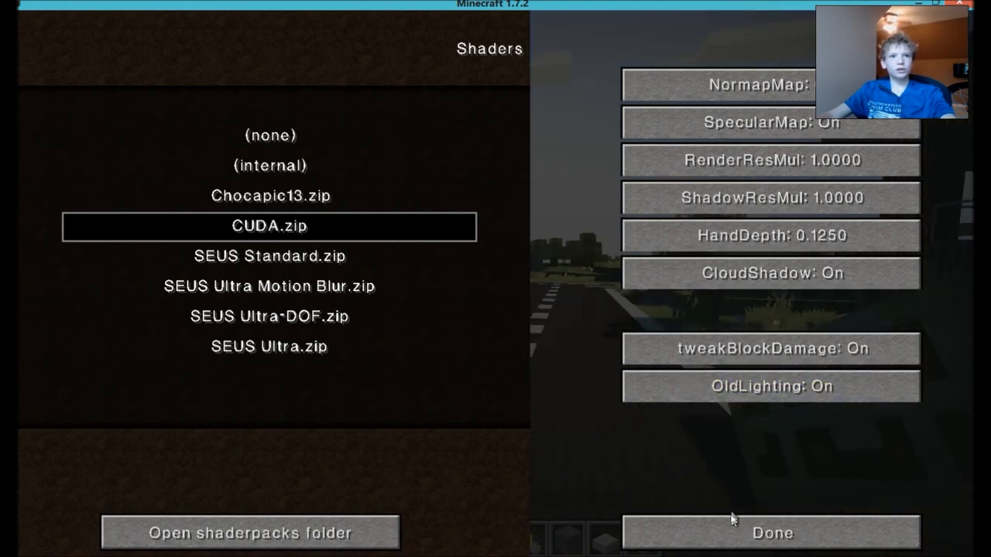
click(771, 533)
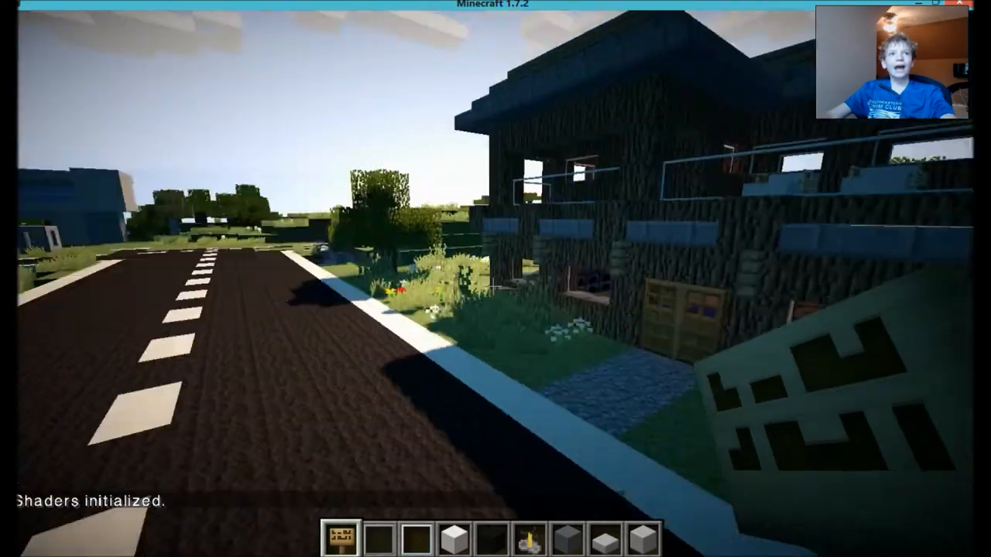
mouse_move(495, 279)
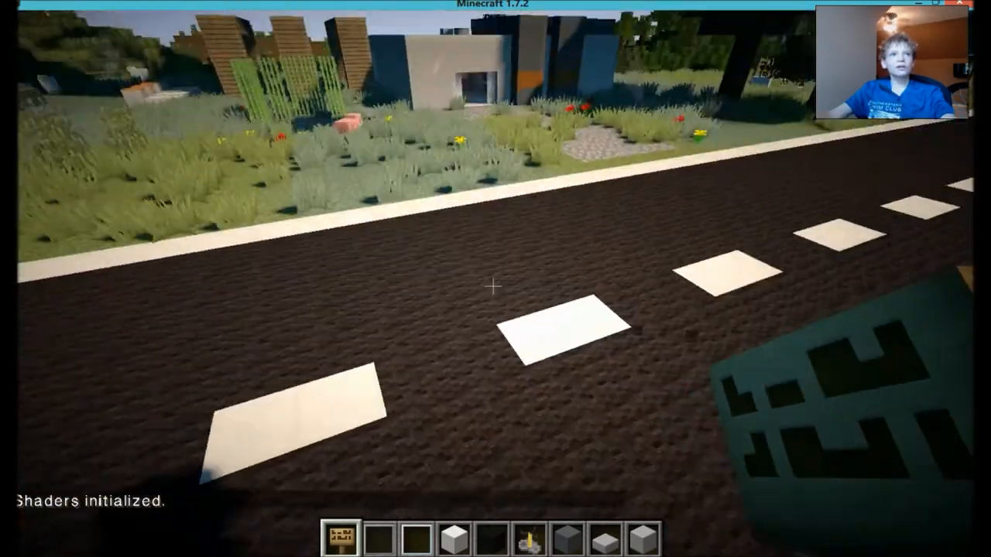
key(Escape)
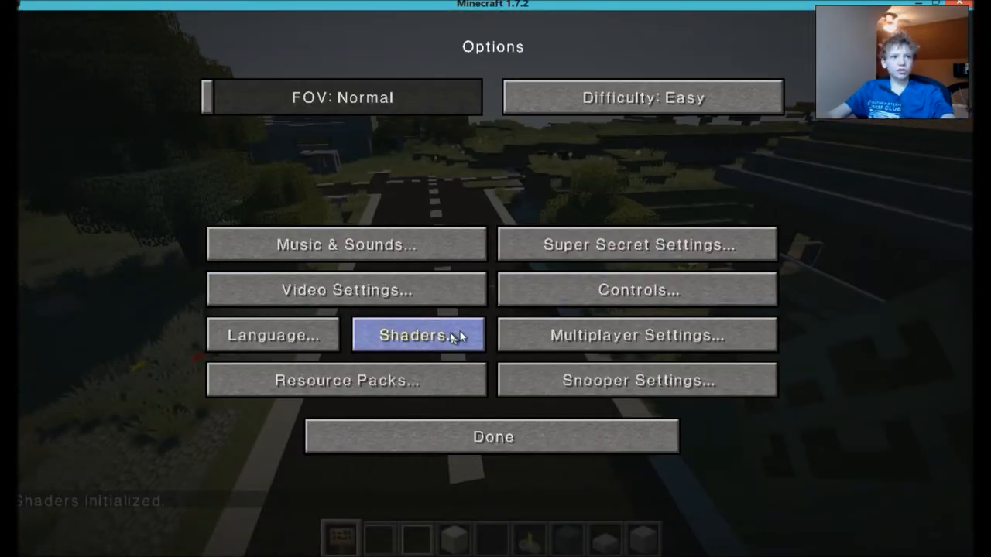
click(418, 335)
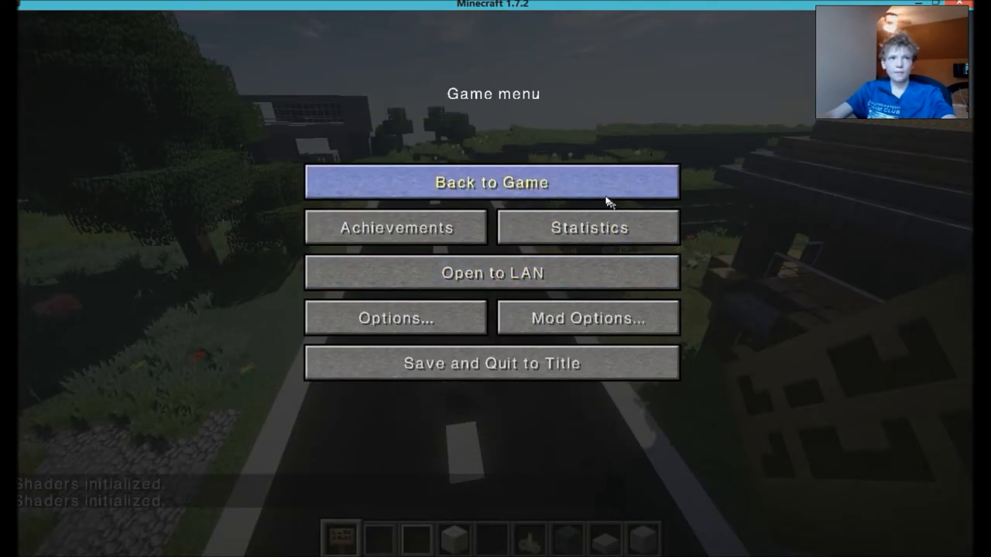
click(493, 183)
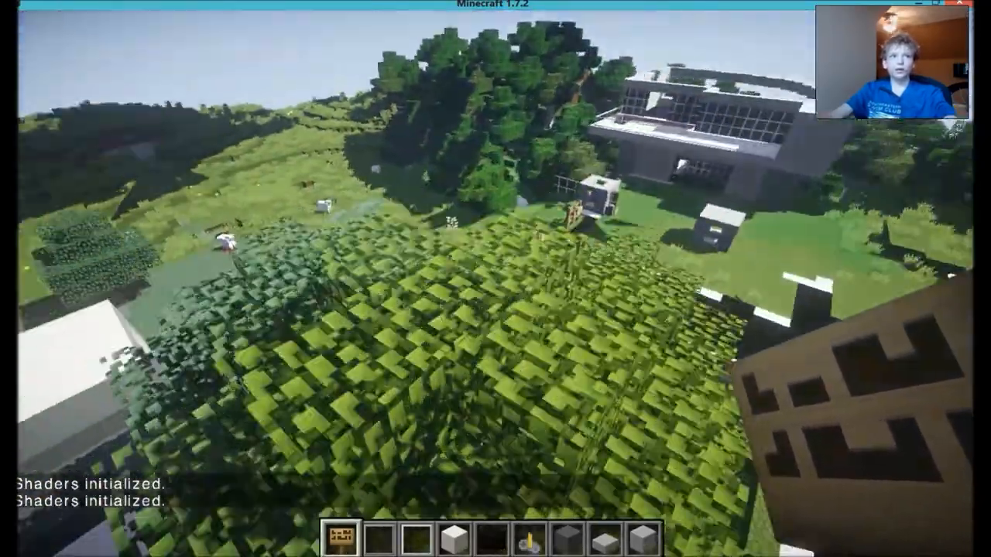
key(Escape)
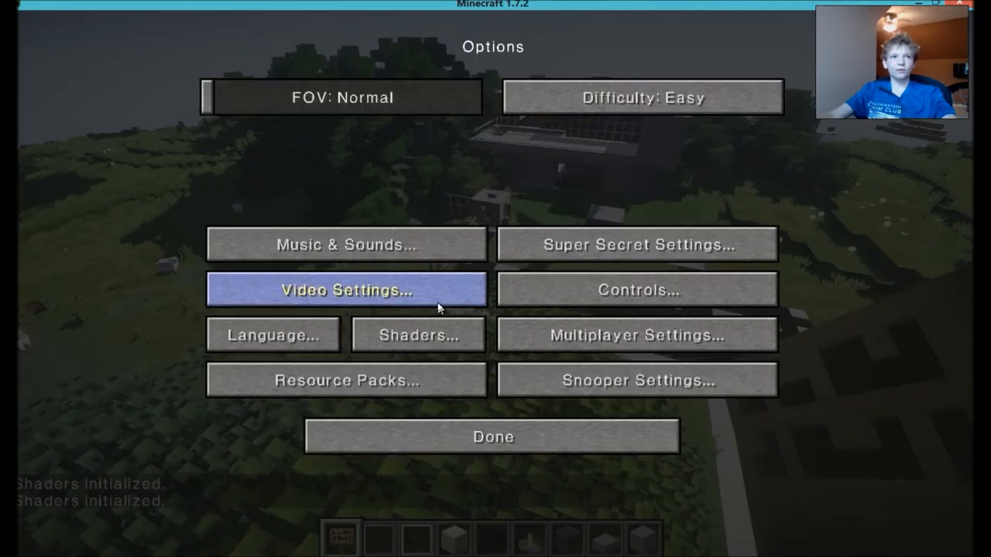
click(417, 335)
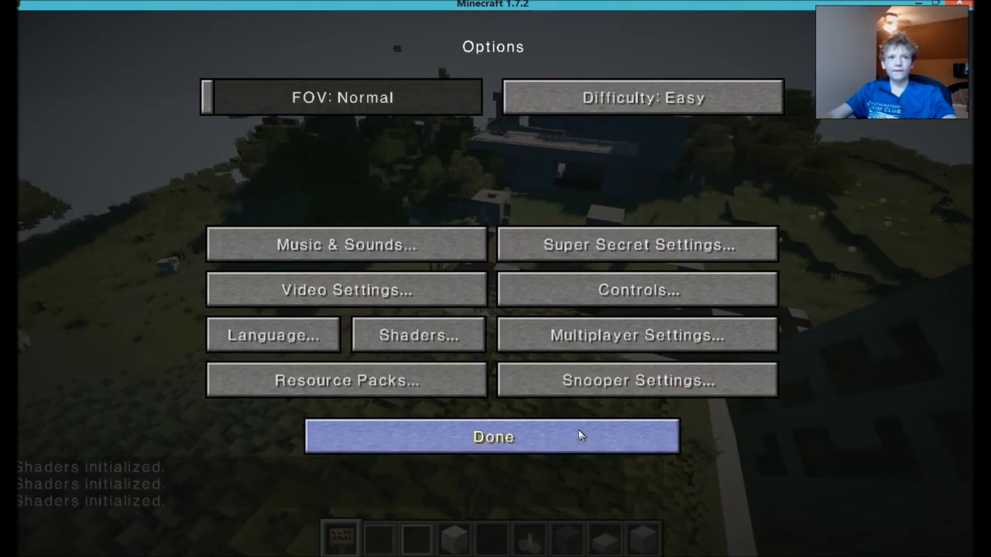
click(492, 437)
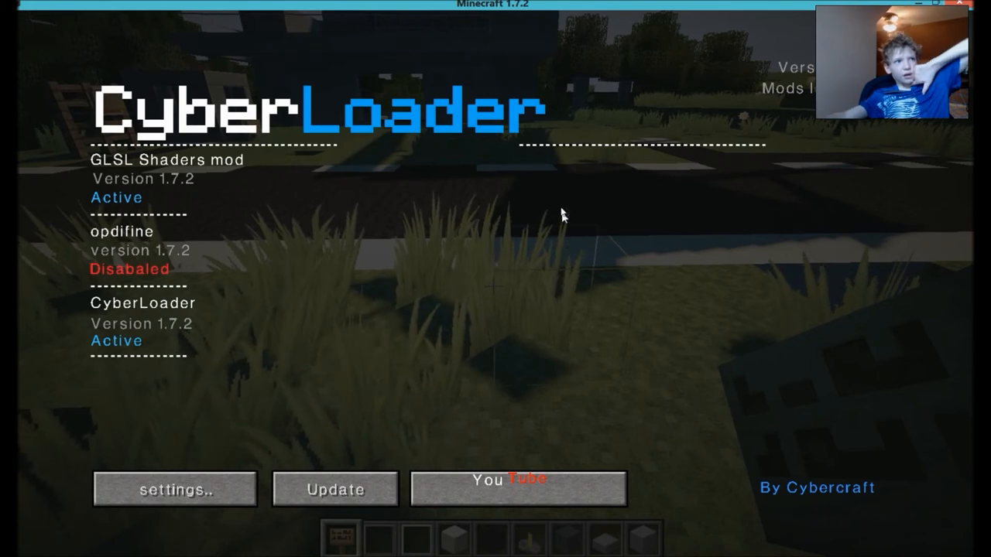
mouse_move(452, 431)
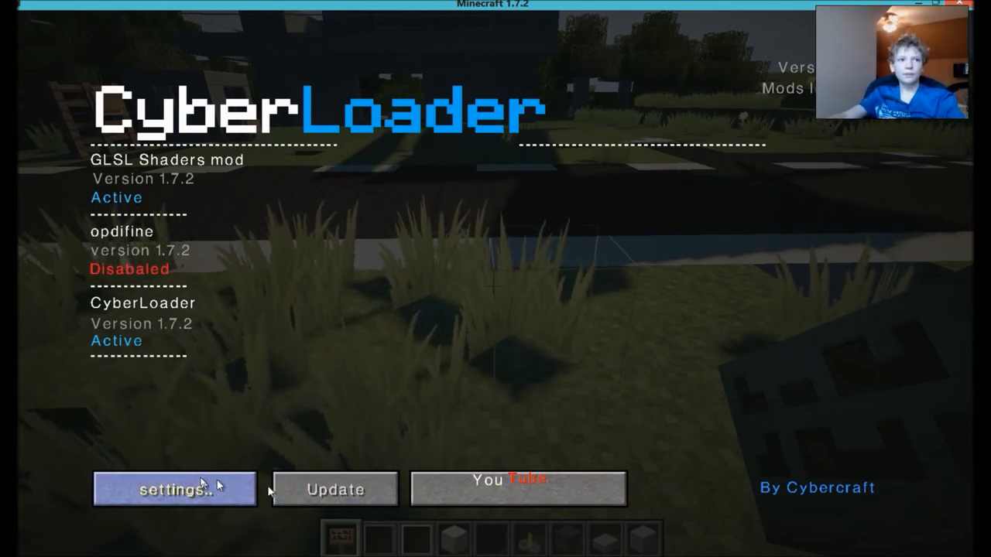
mouse_move(839, 202)
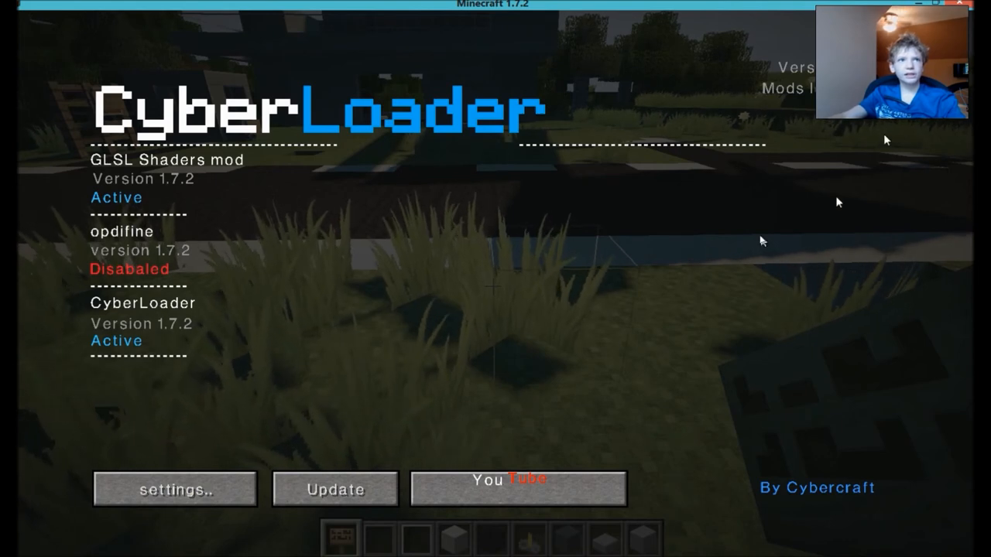
mouse_move(365, 418)
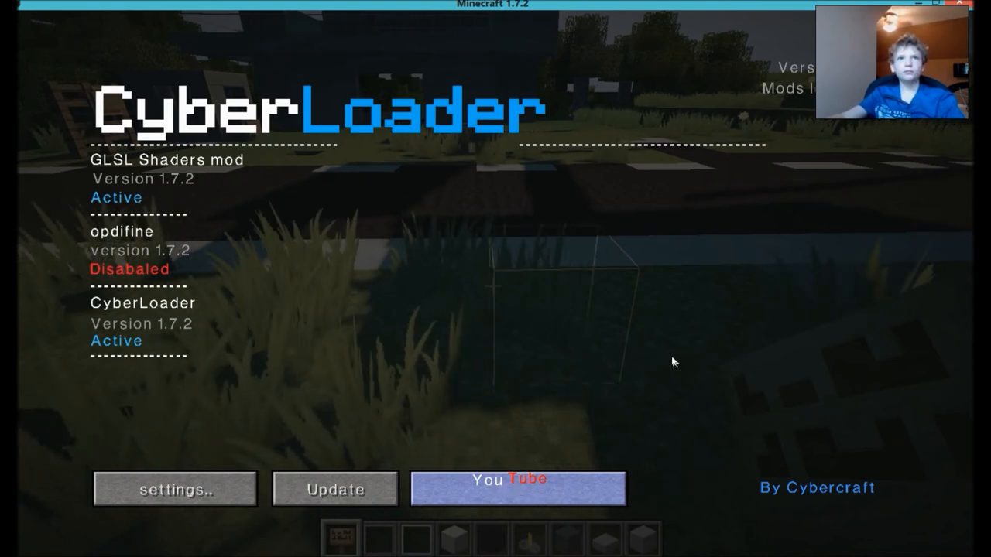
Step: Follow the CyberLoader YouTube button, bringing up the Windows browser-choice prompt
click(517, 489)
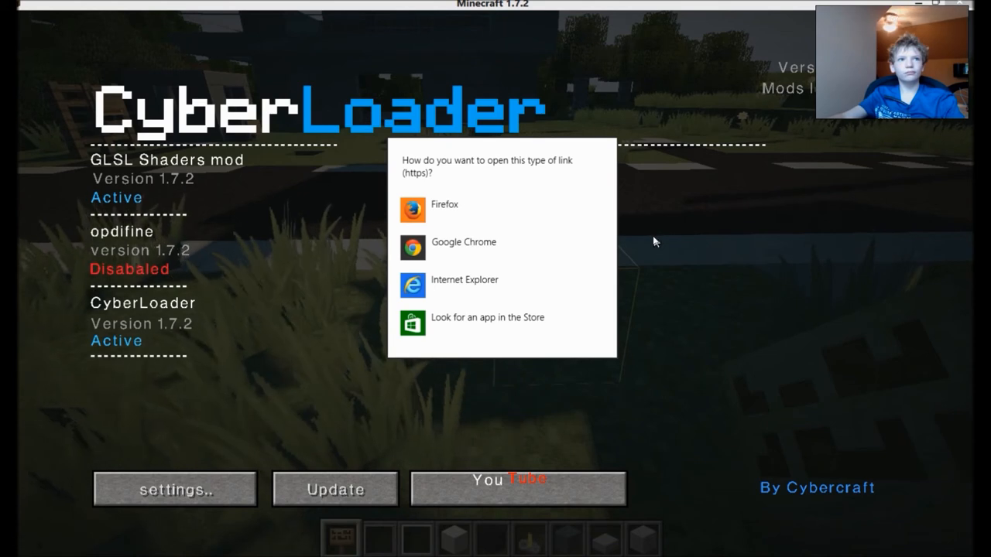
mouse_move(532, 214)
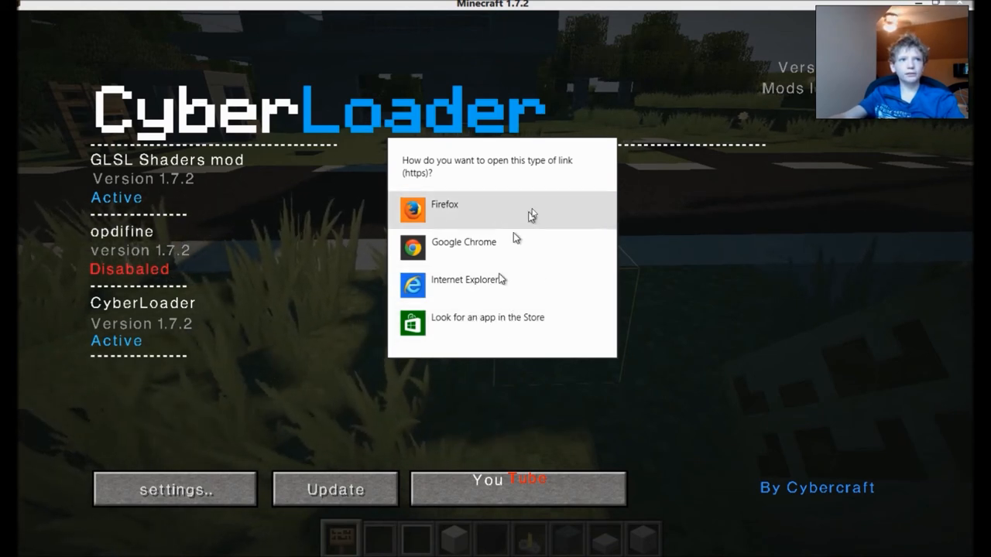
mouse_move(719, 350)
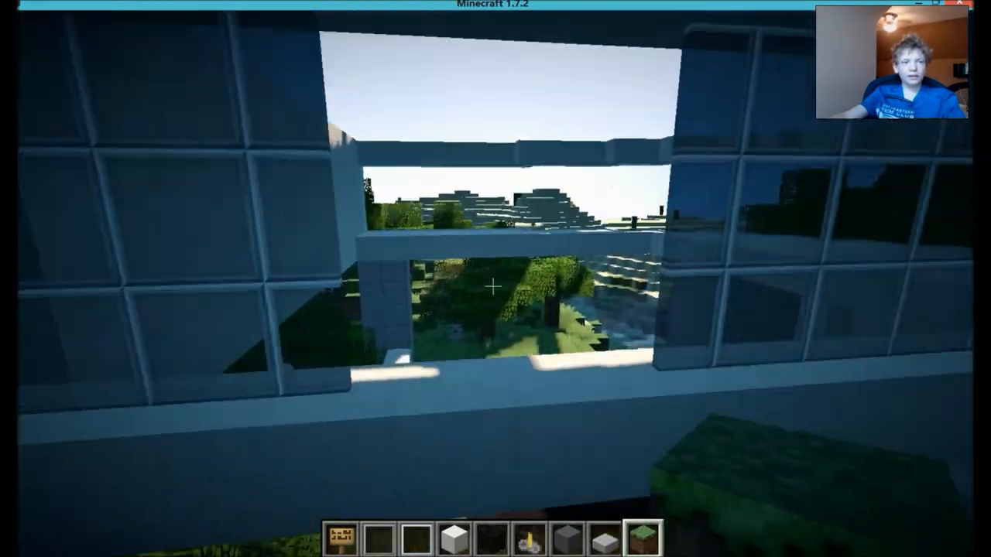
mouse_move(495, 278)
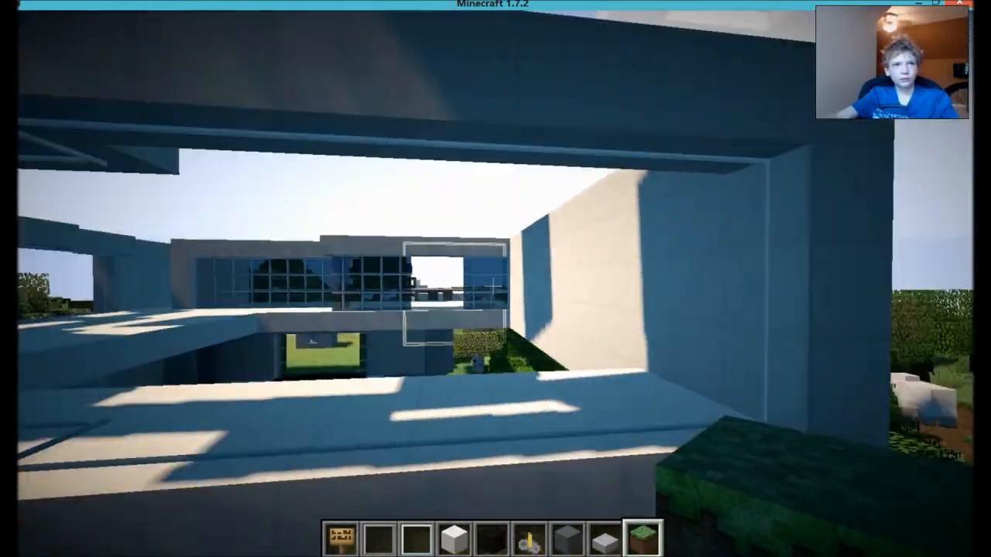
mouse_move(495, 279)
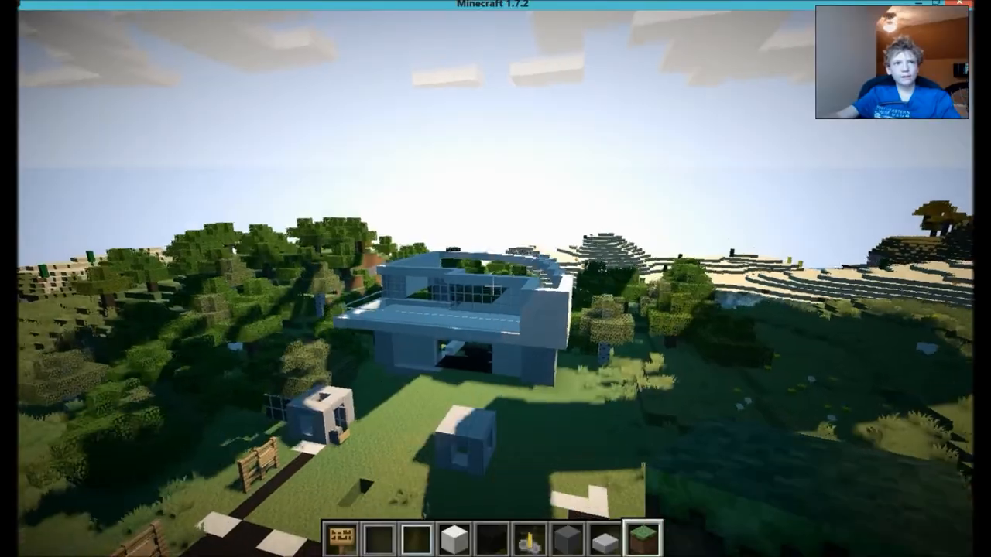
mouse_move(495, 279)
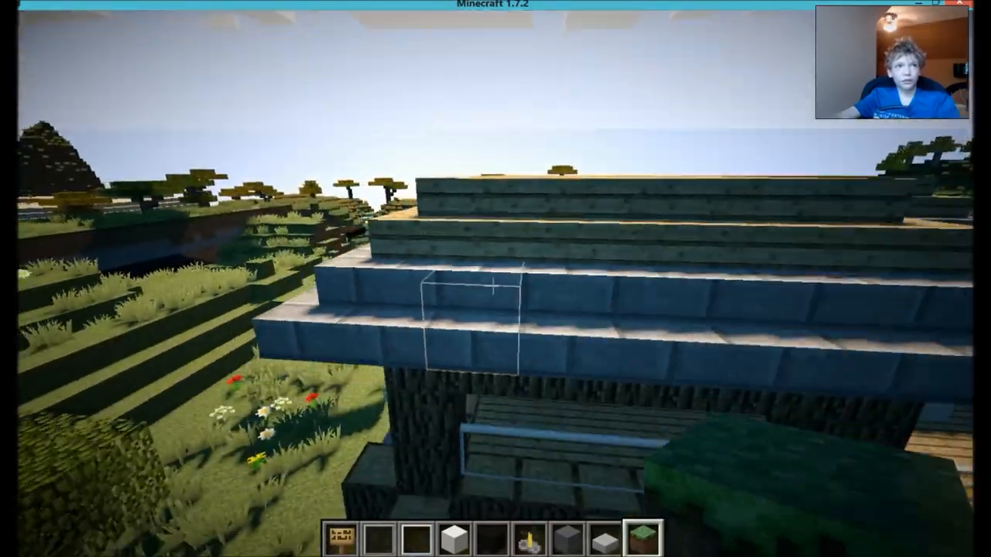
mouse_move(496, 279)
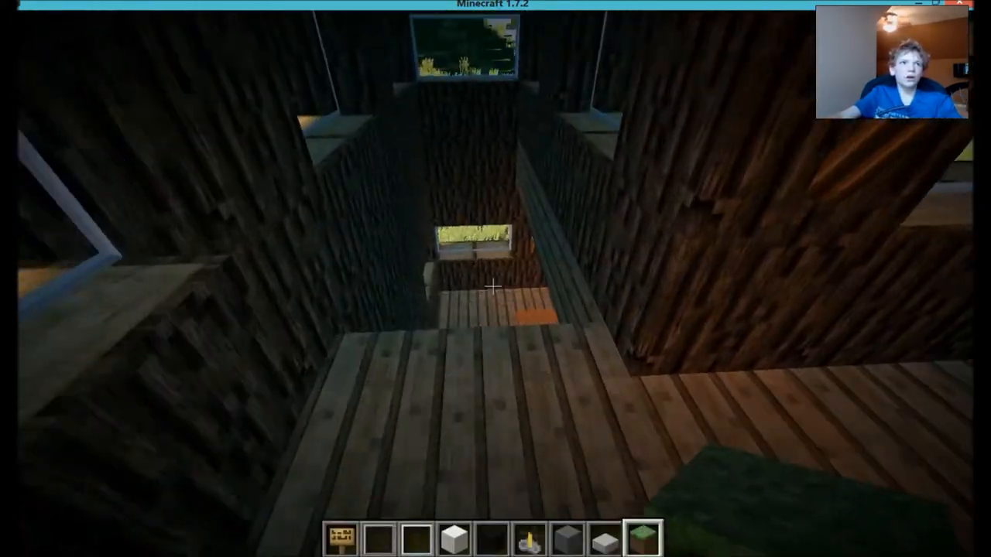
mouse_move(495, 279)
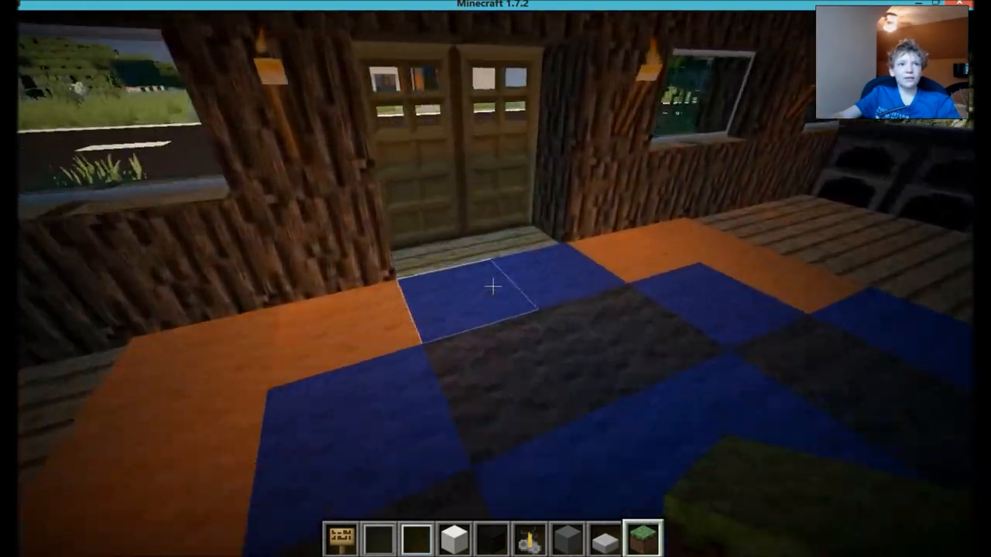
mouse_move(496, 279)
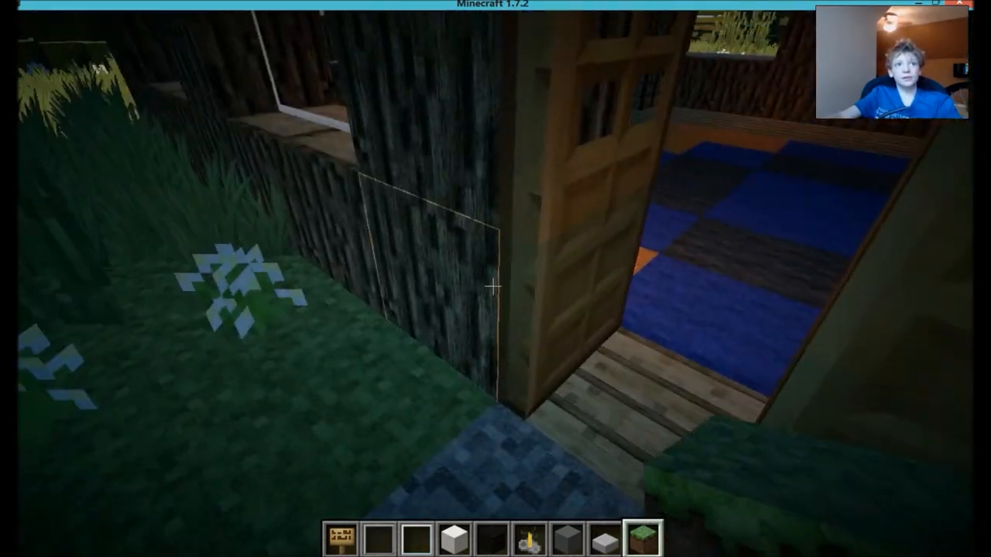